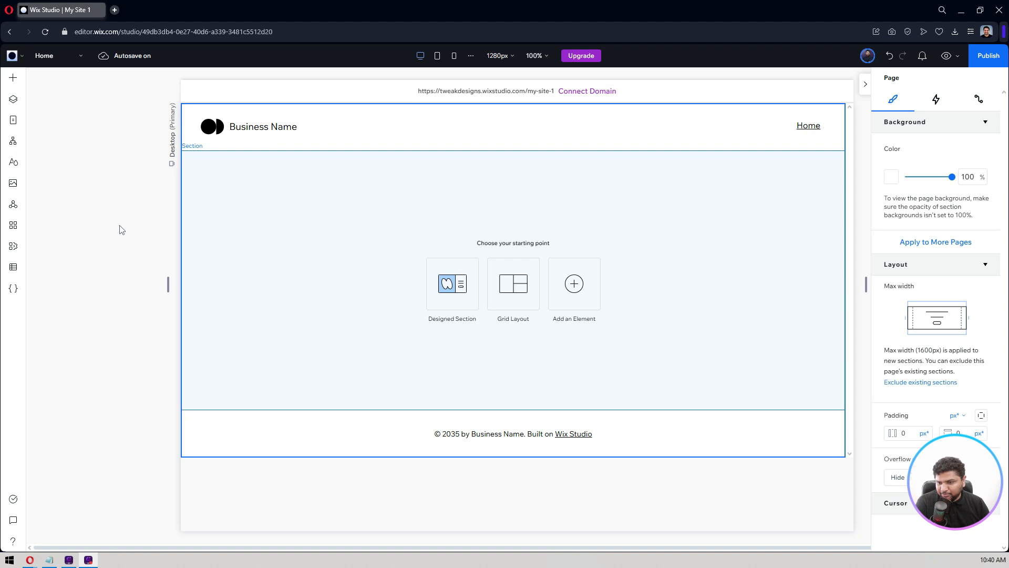
pyautogui.moveTo(12, 246)
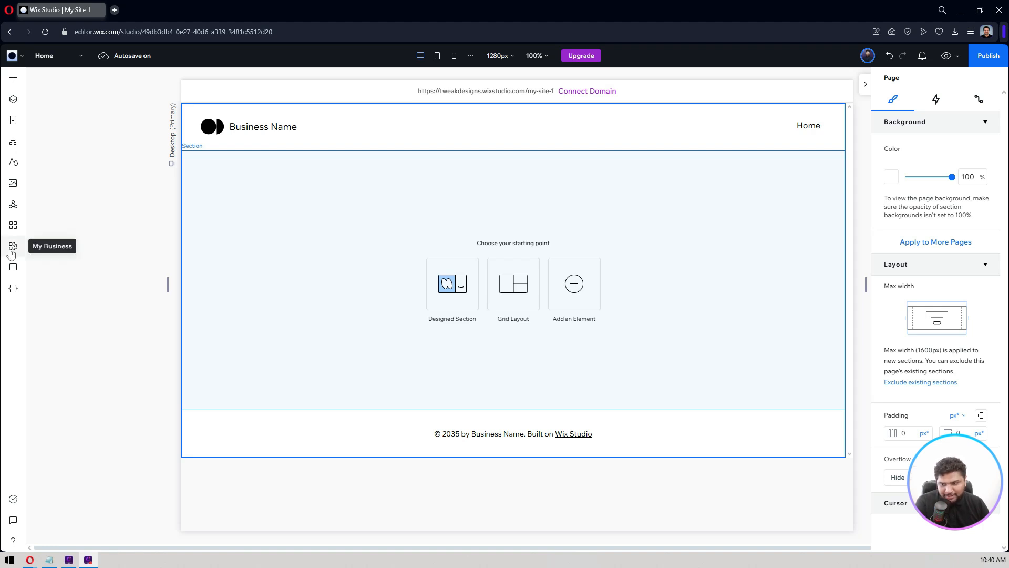
# Add the Wix Chat app from the My Business panel so a Let's Chat! button appears on the page.
pyautogui.click(12, 247)
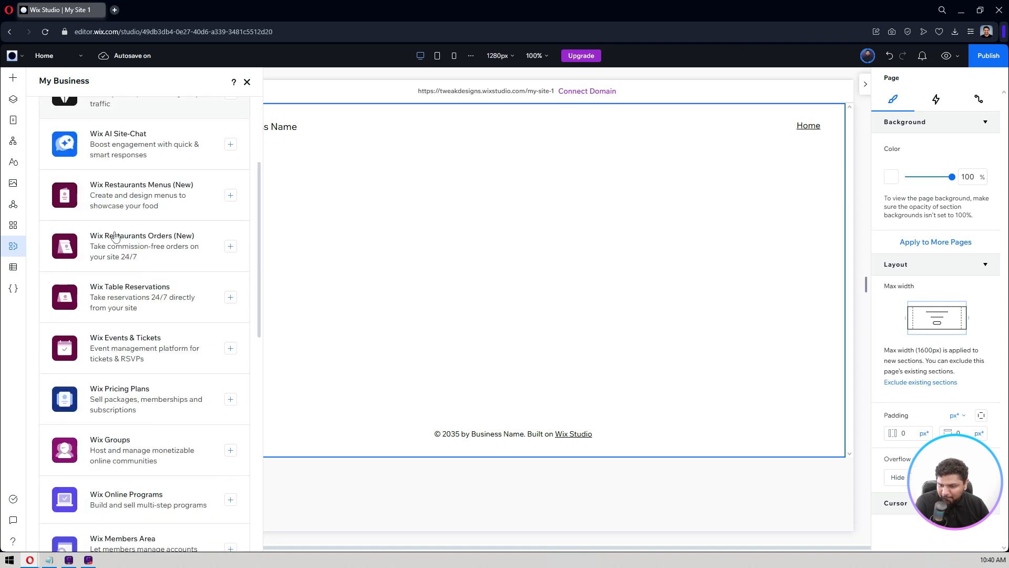
pyautogui.scroll(-3)
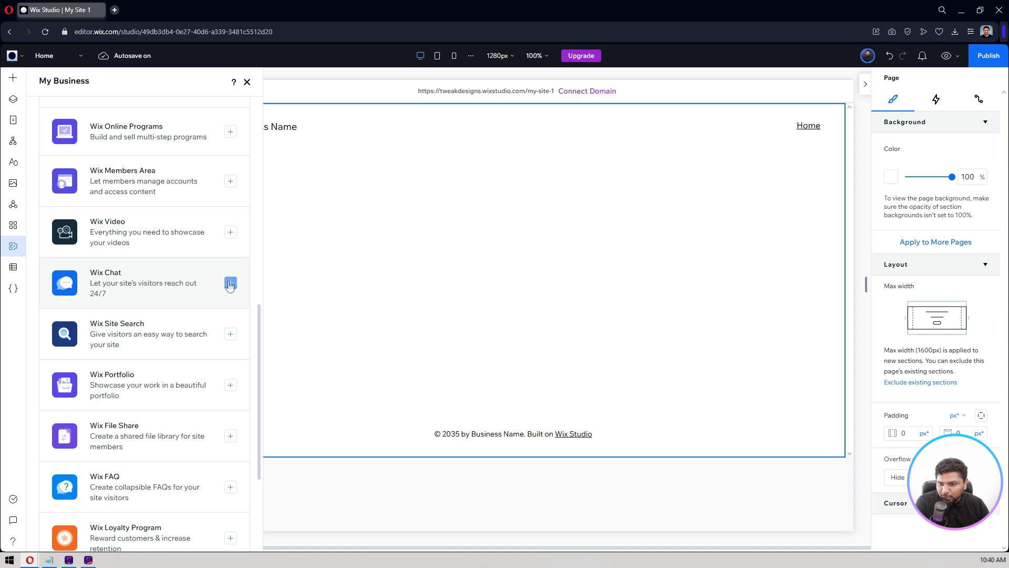
pyautogui.click(230, 285)
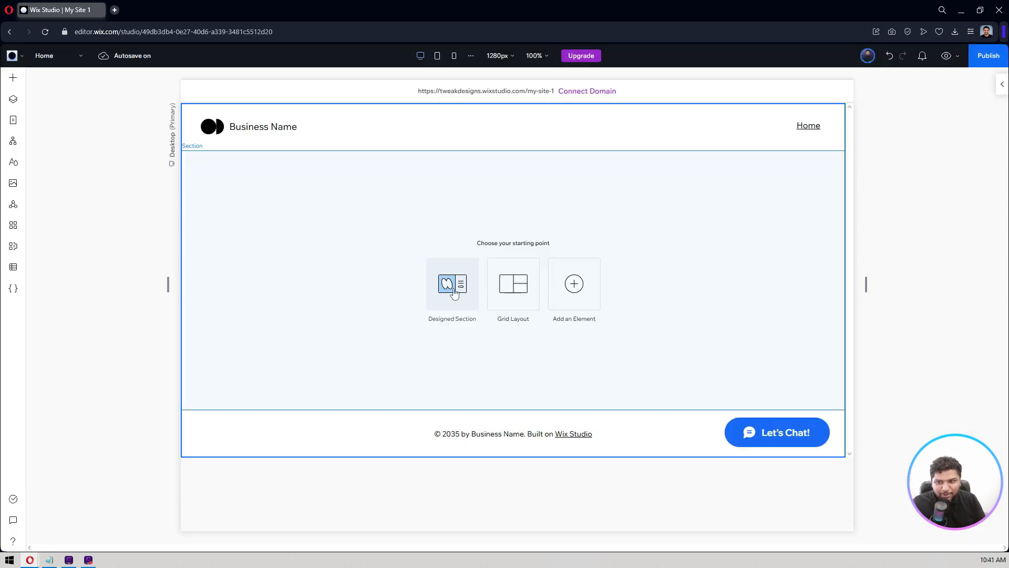
# Select the Let's Chat! widget after checking it stays fixed while the page scrolls.
pyautogui.click(451, 284)
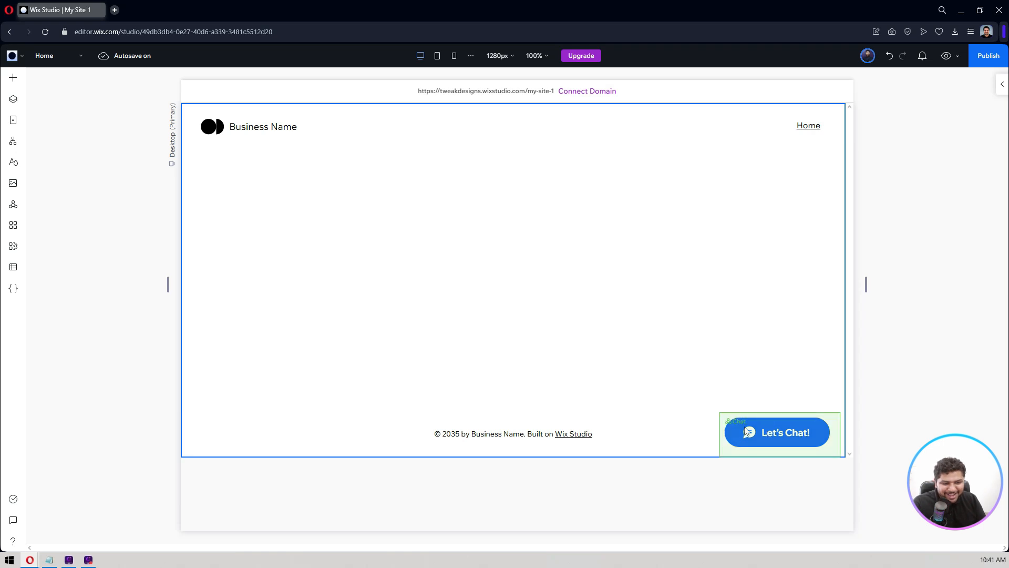
pyautogui.click(778, 432)
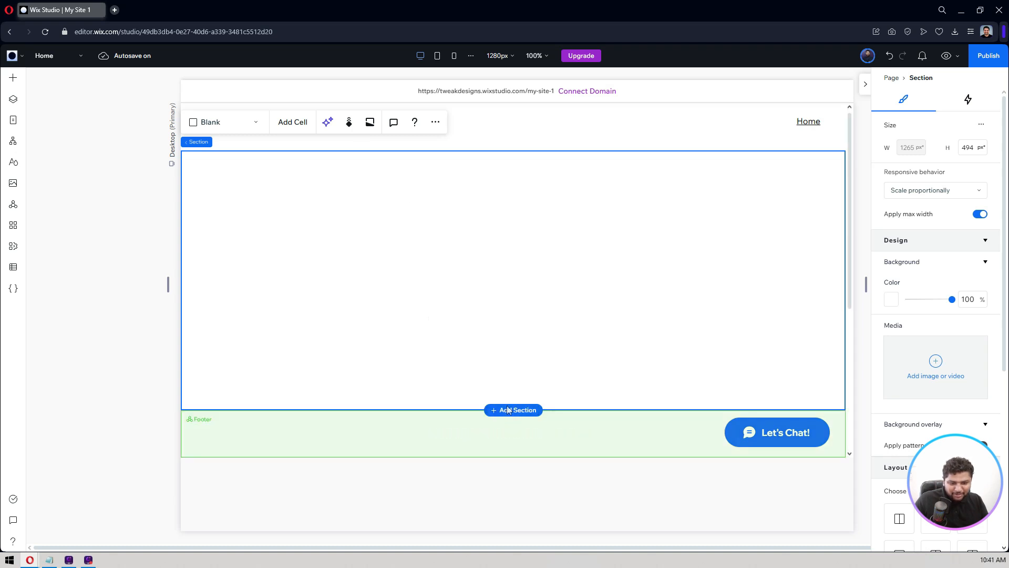
pyautogui.scroll(-3)
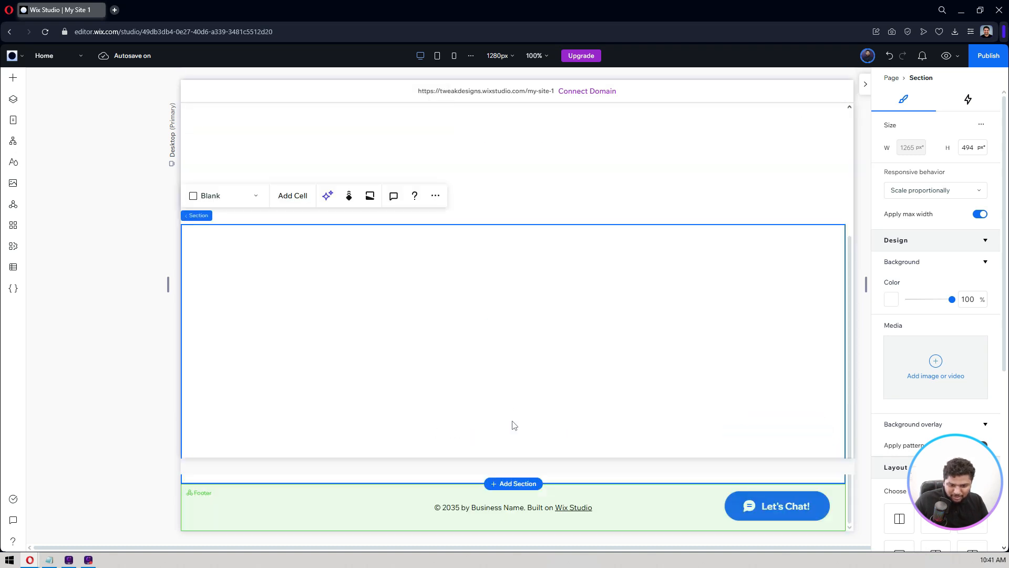
pyautogui.click(513, 484)
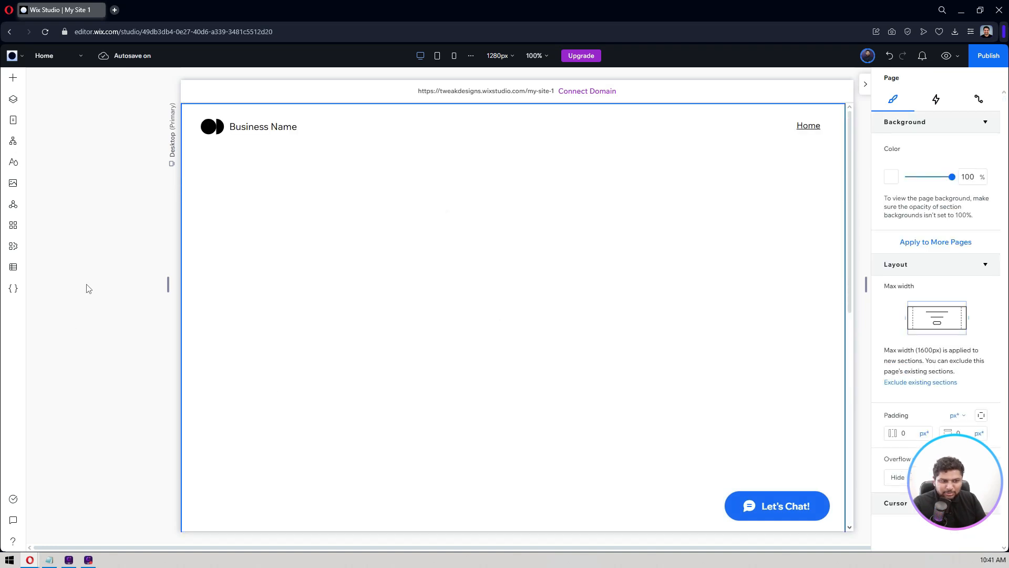
pyautogui.click(776, 506)
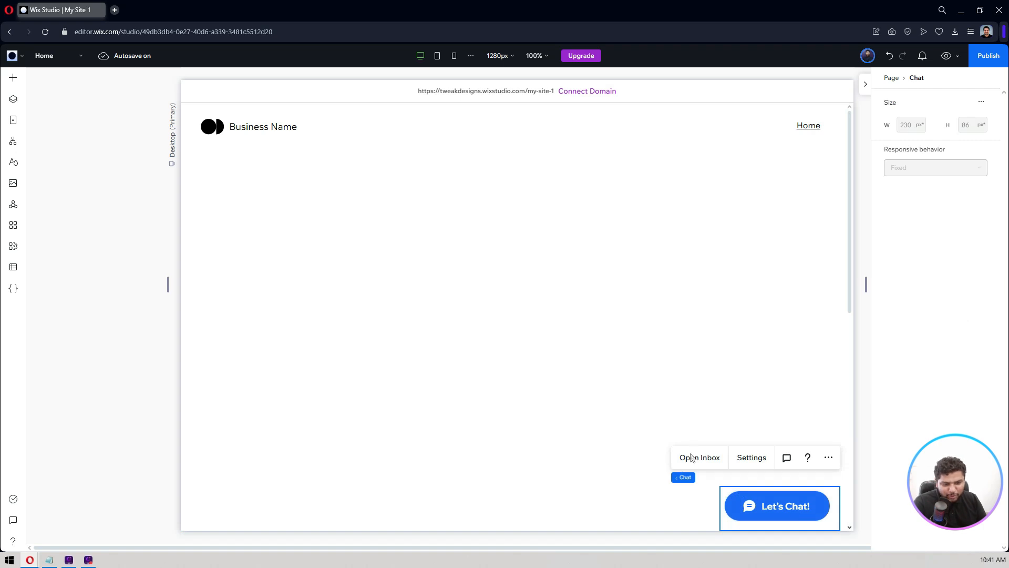
pyautogui.moveTo(699, 457)
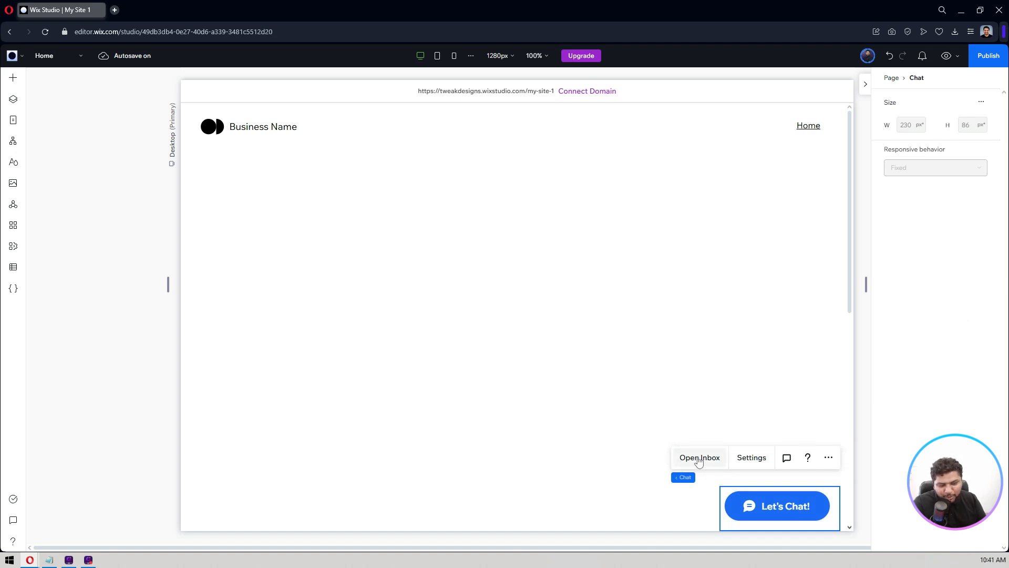
pyautogui.moveTo(751, 457)
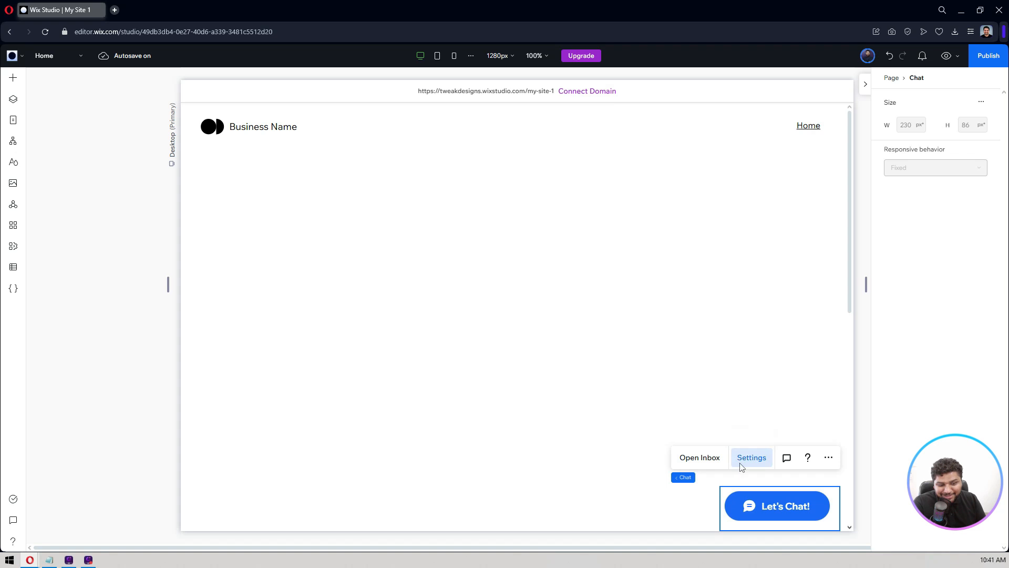
# Bring up the Wix Chat settings dialog on its Main tab.
pyautogui.click(750, 457)
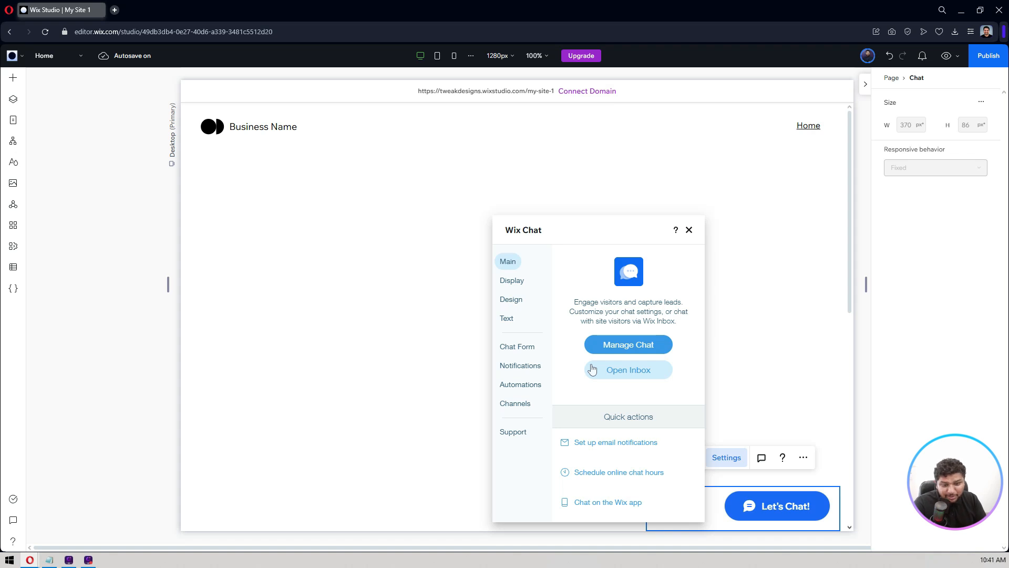
pyautogui.moveTo(557, 297)
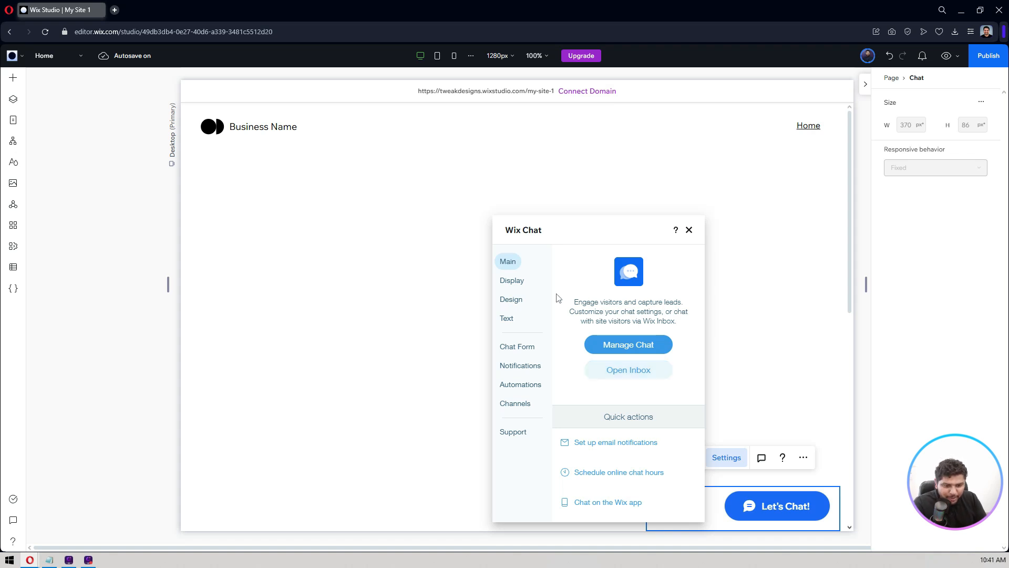
pyautogui.moveTo(627, 369)
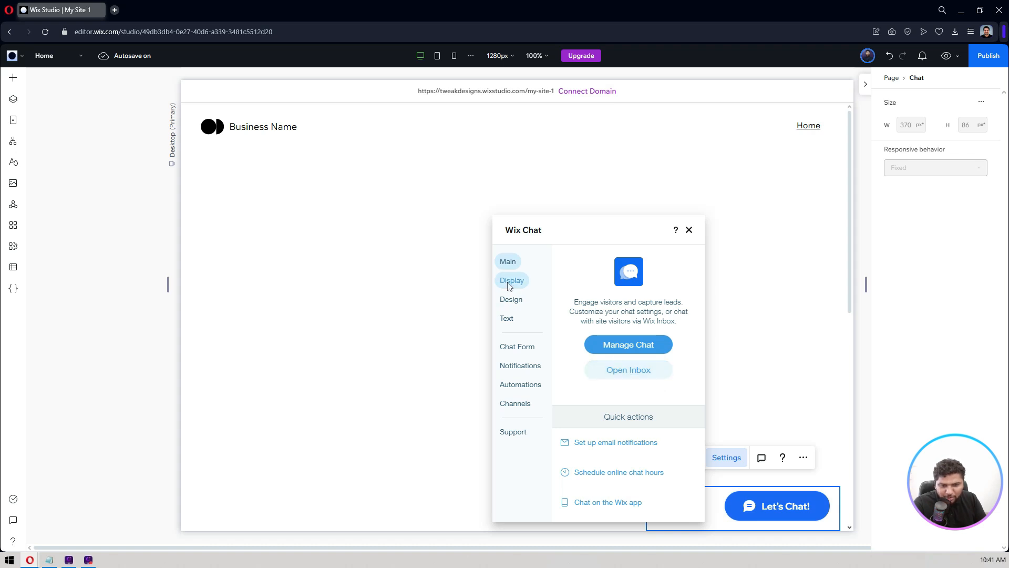
# Review Display settings, trying bubble notifications before keeping auto-open chat on desktop.
pyautogui.click(511, 280)
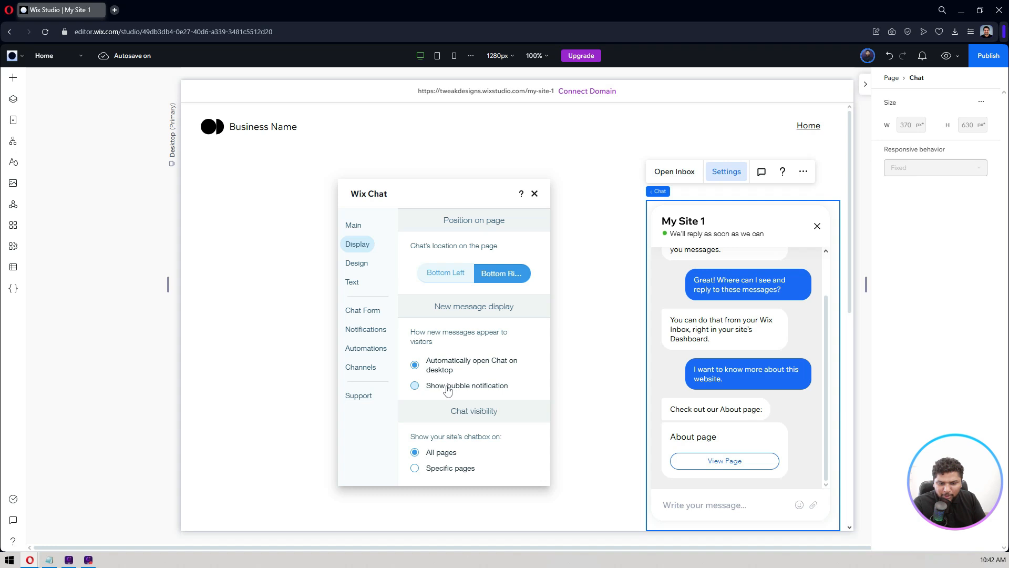
pyautogui.click(414, 384)
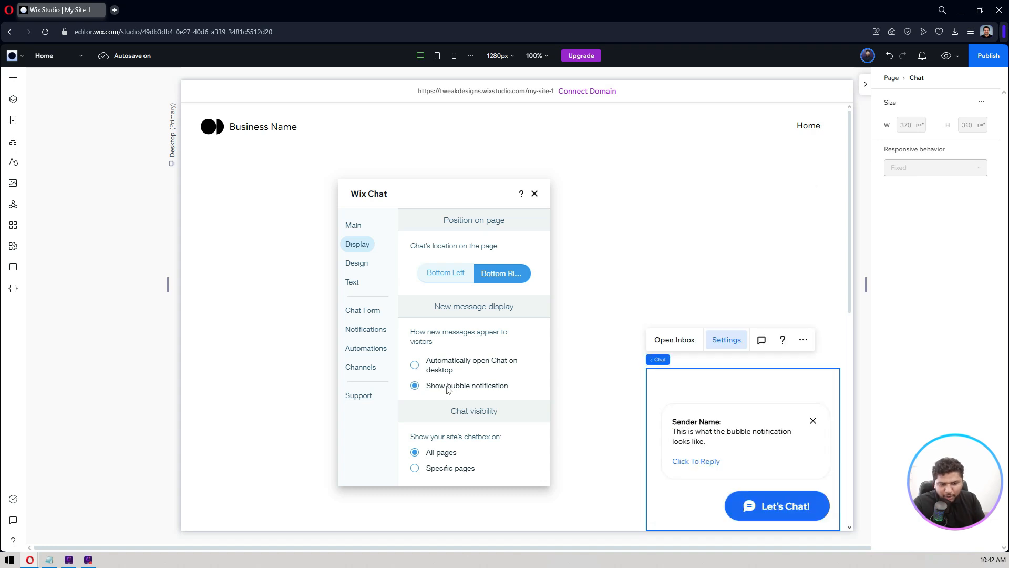
pyautogui.moveTo(462, 358)
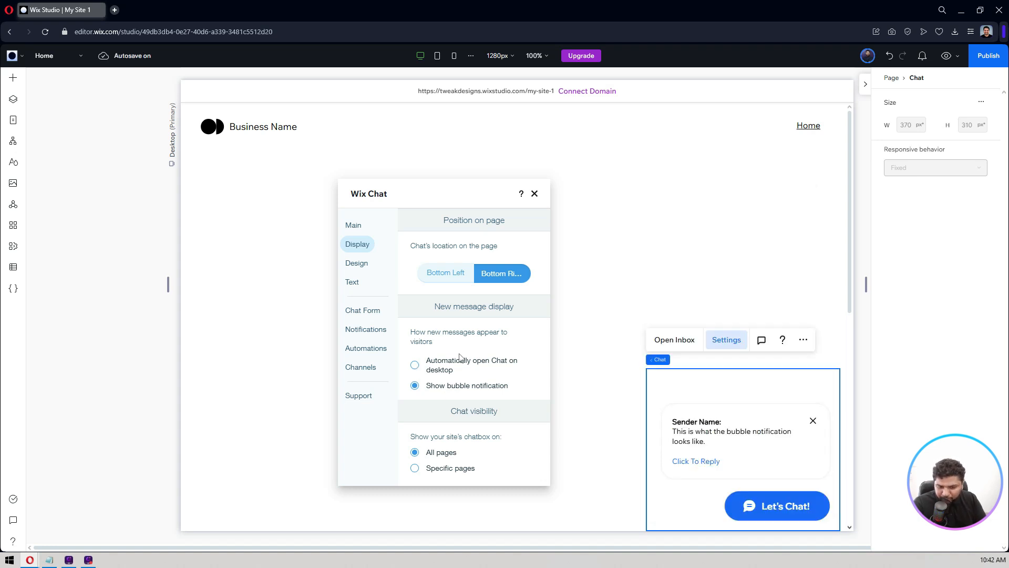
pyautogui.click(414, 365)
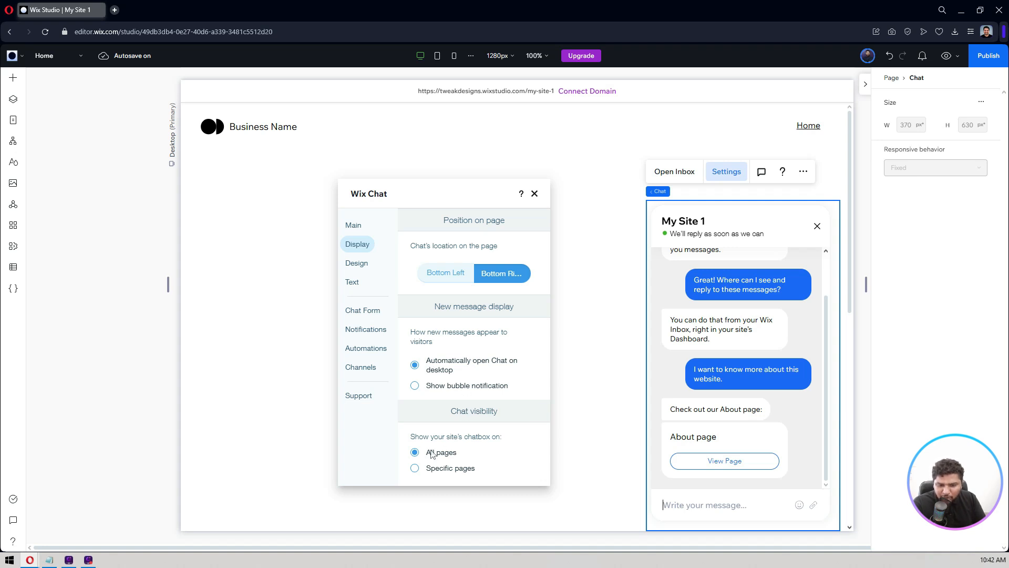
pyautogui.moveTo(508, 444)
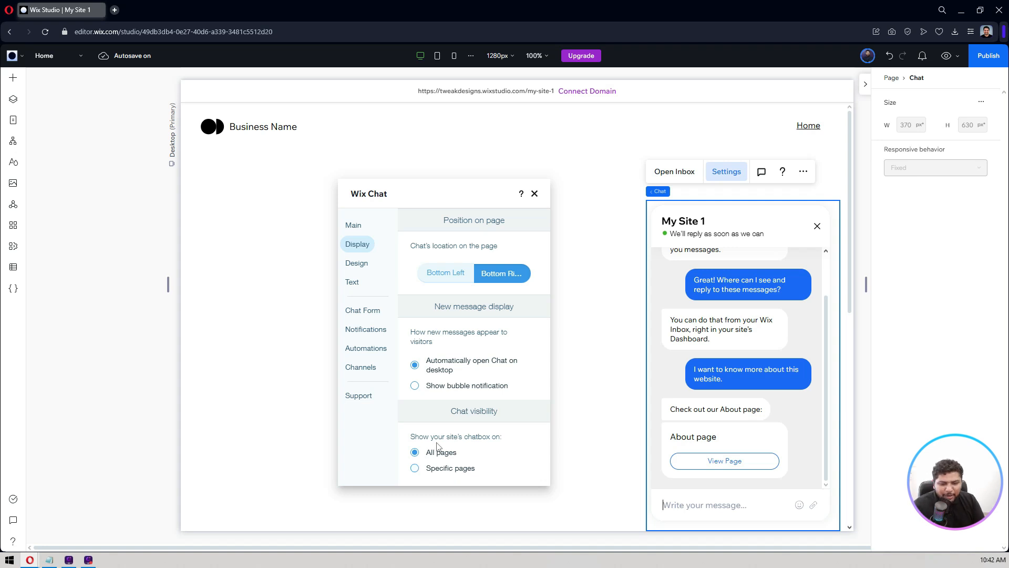
pyautogui.moveTo(451, 457)
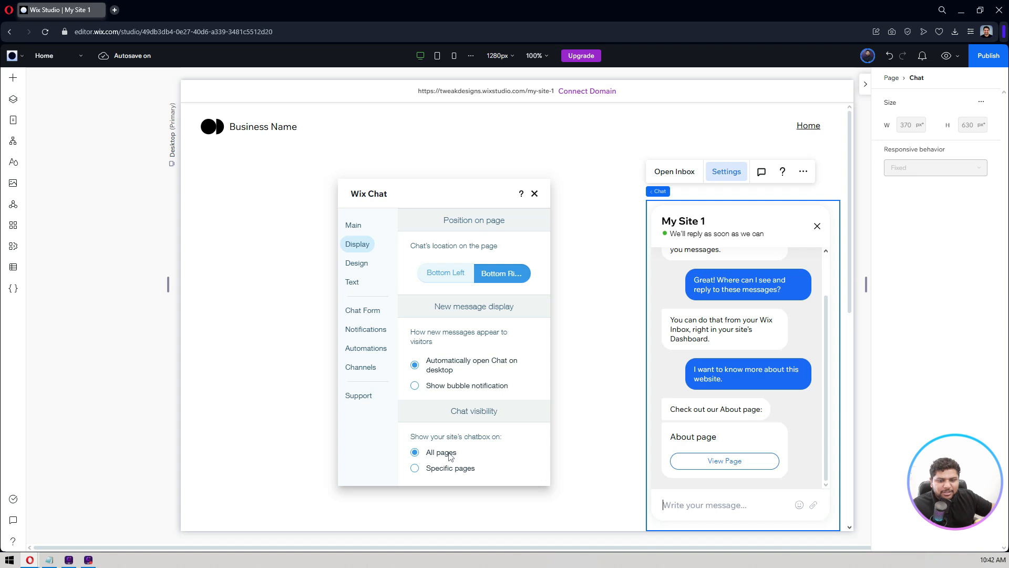
pyautogui.moveTo(442, 415)
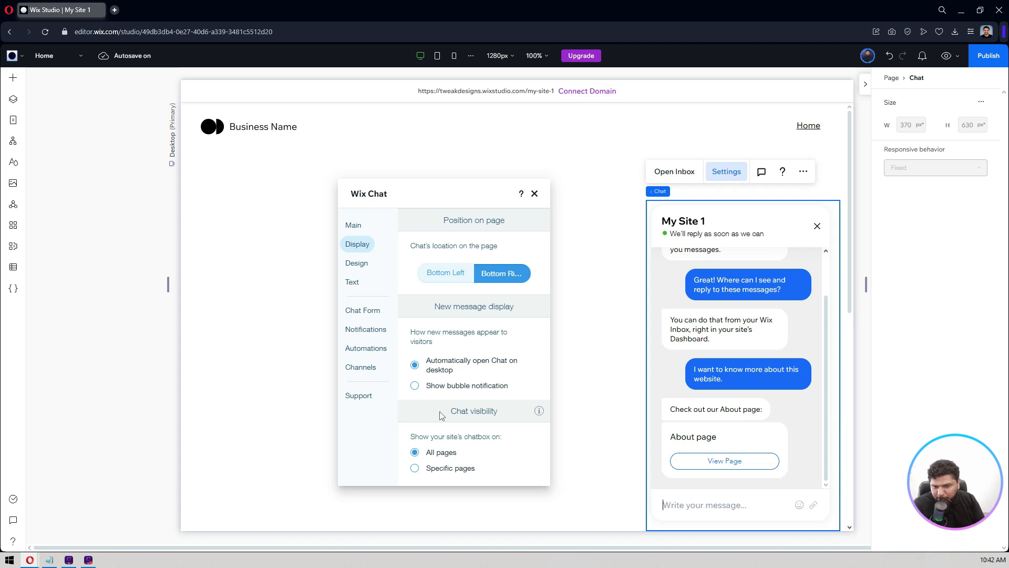
pyautogui.moveTo(356, 264)
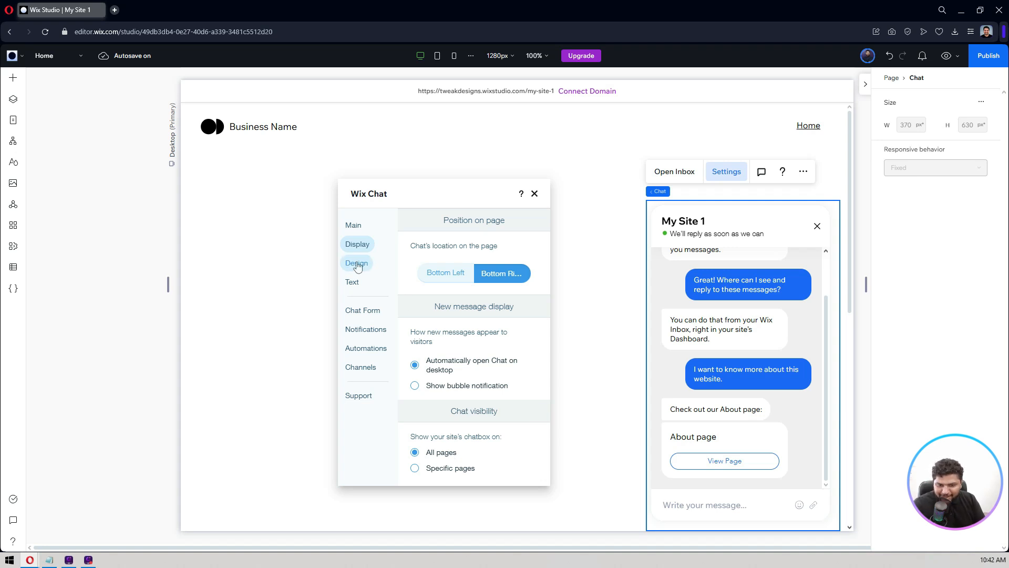
# Show the chat's Design options for logo, minimized chat, background, header and border.
pyautogui.click(356, 264)
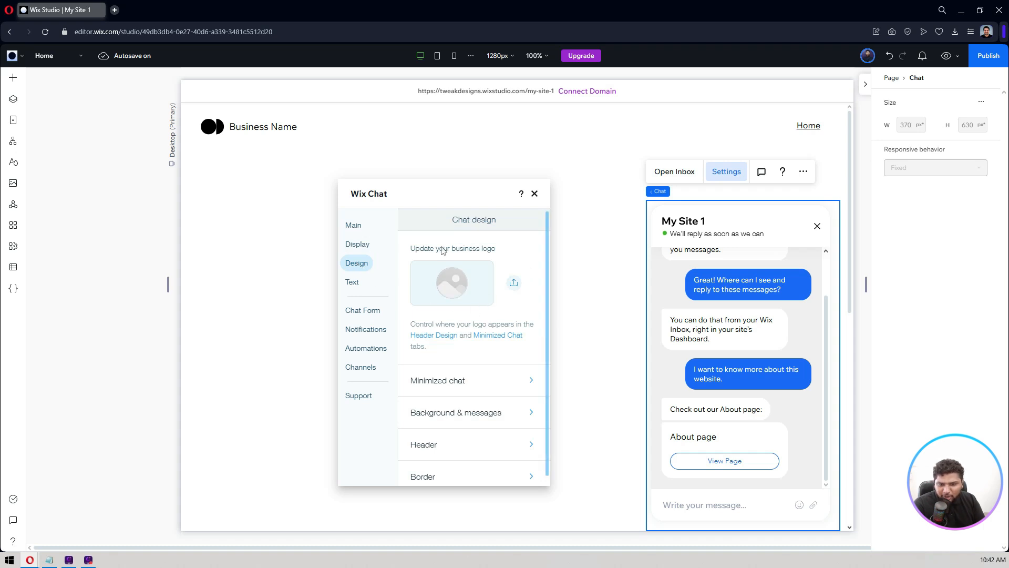
pyautogui.moveTo(509, 296)
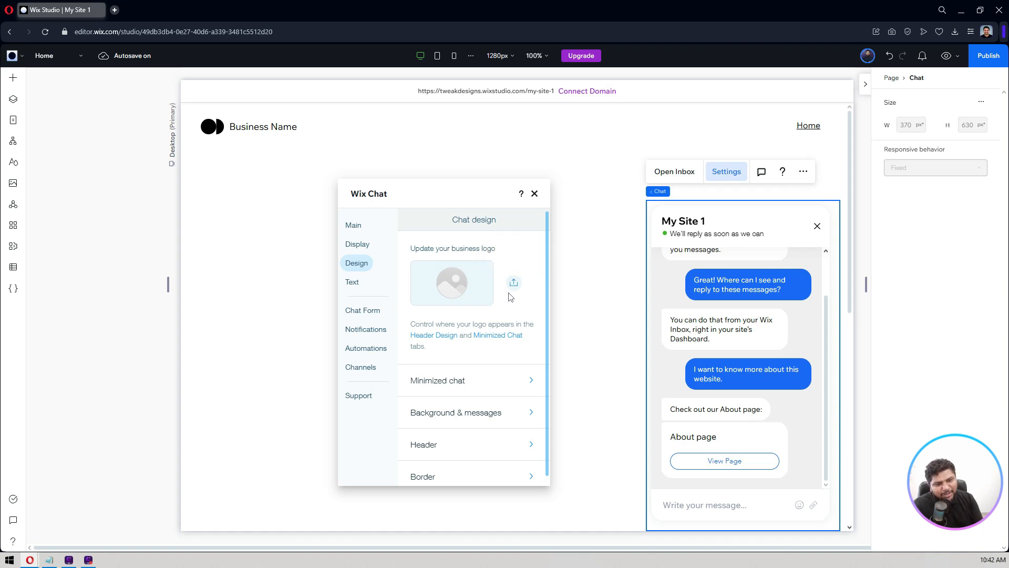
pyautogui.moveTo(857, 510)
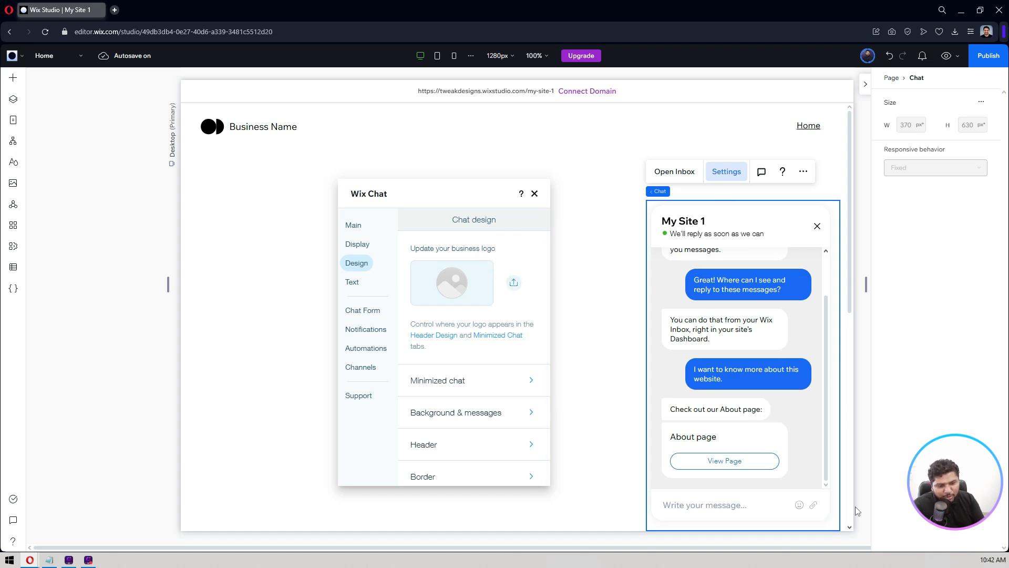
pyautogui.moveTo(824, 509)
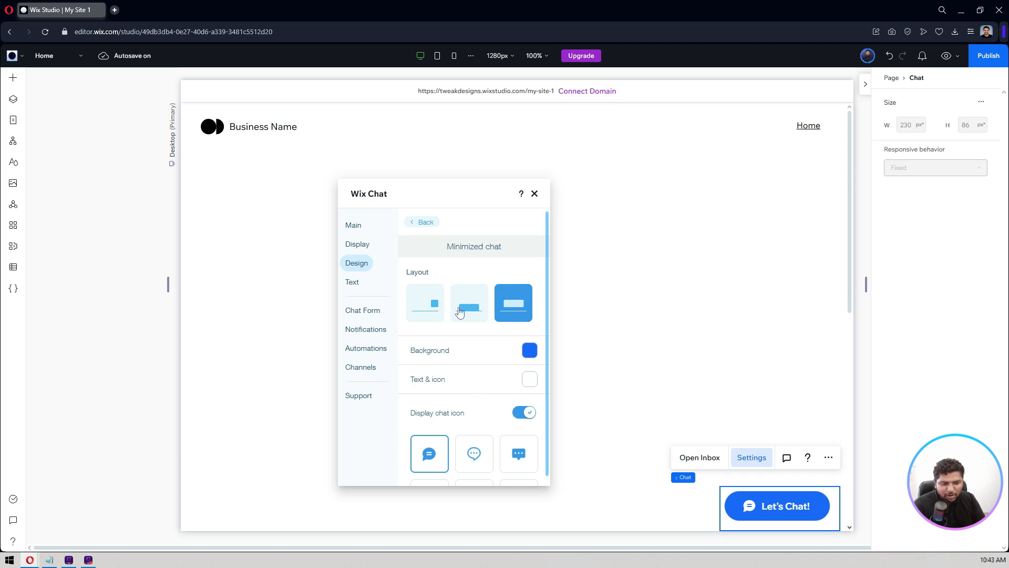
# Make the minimized chat an icon-only button using the square message icon.
pyautogui.click(469, 303)
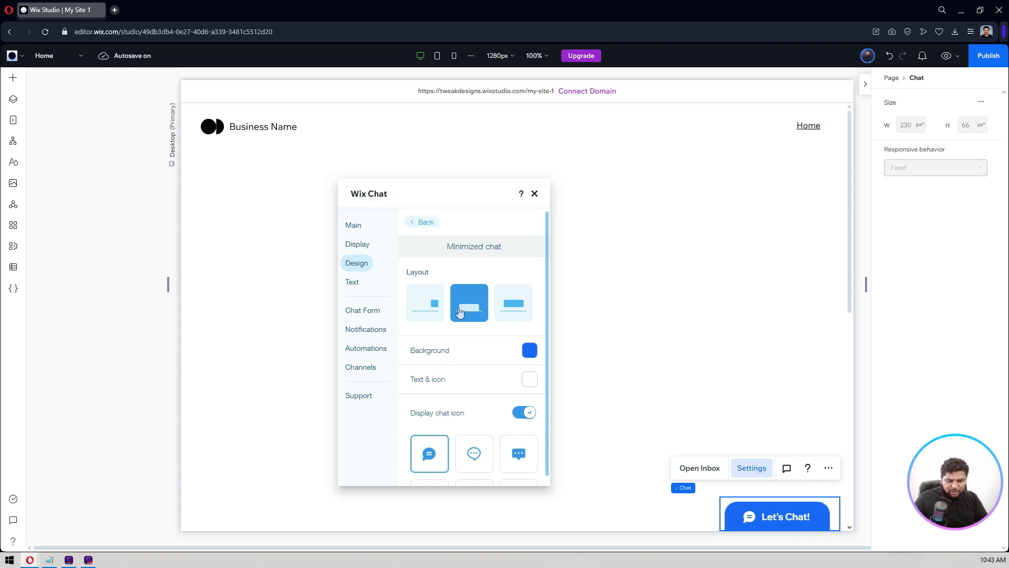
pyautogui.click(424, 303)
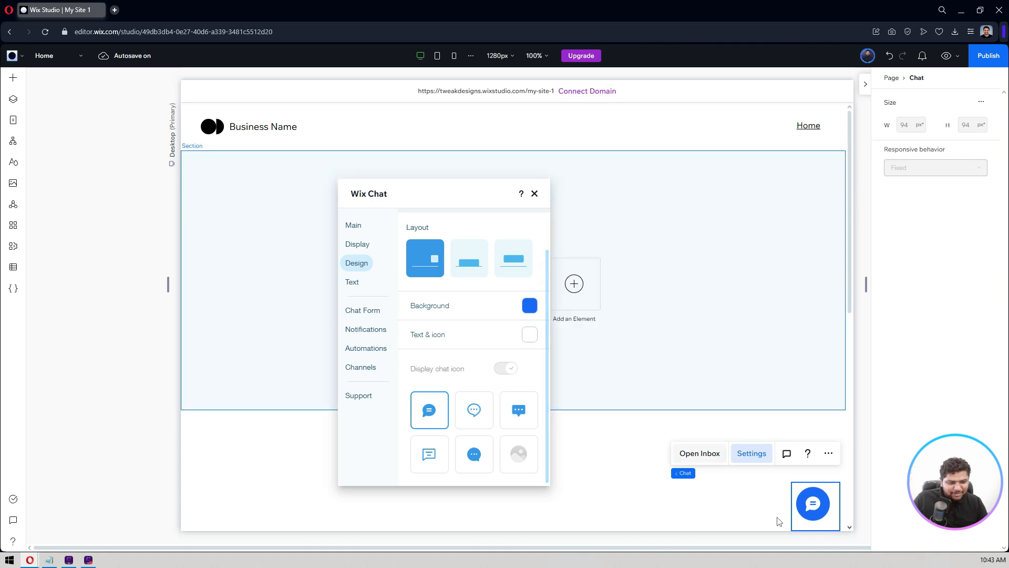
pyautogui.scroll(-3)
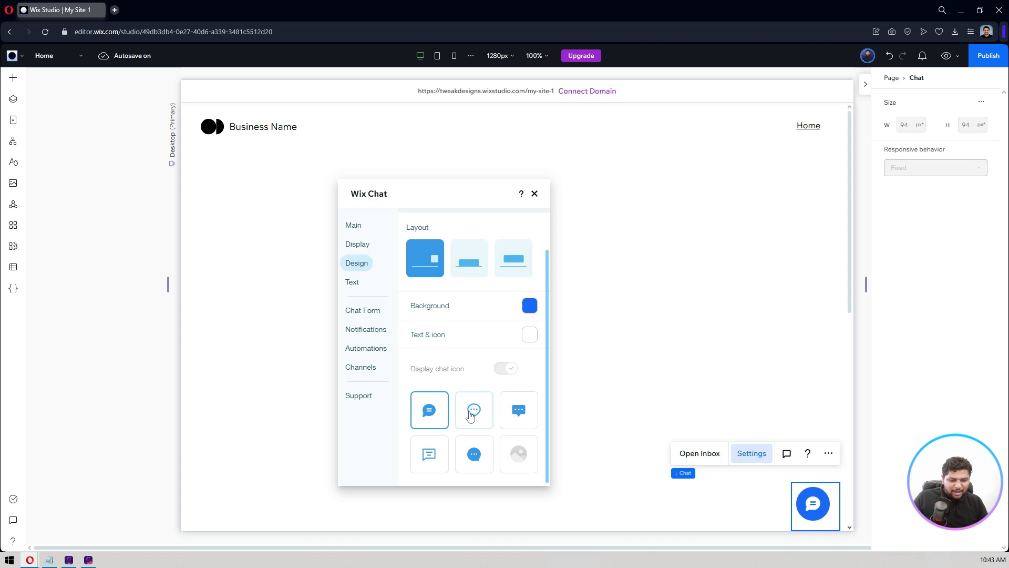
pyautogui.click(473, 409)
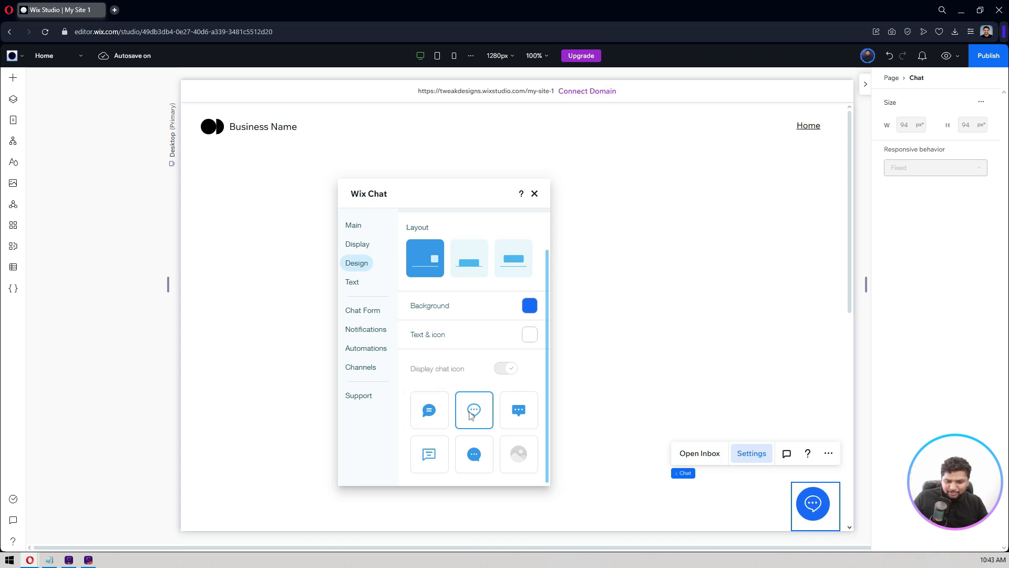
pyautogui.click(429, 454)
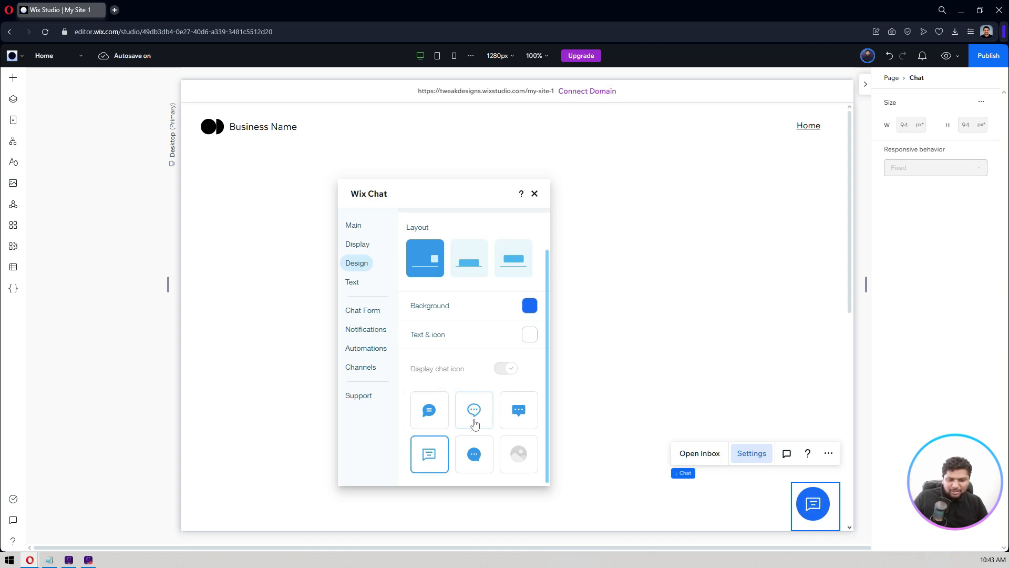
pyautogui.moveTo(532, 468)
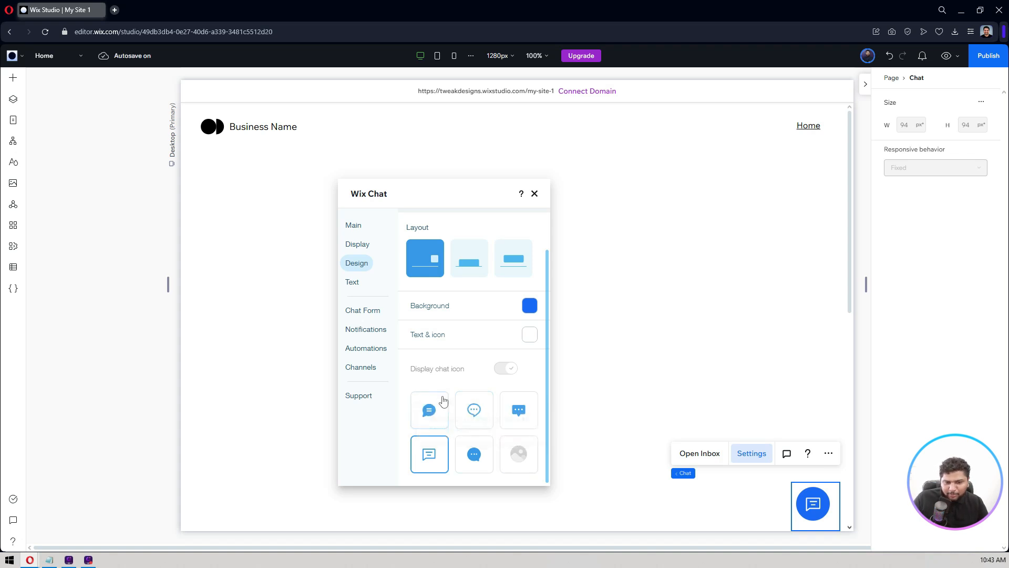
pyautogui.click(353, 281)
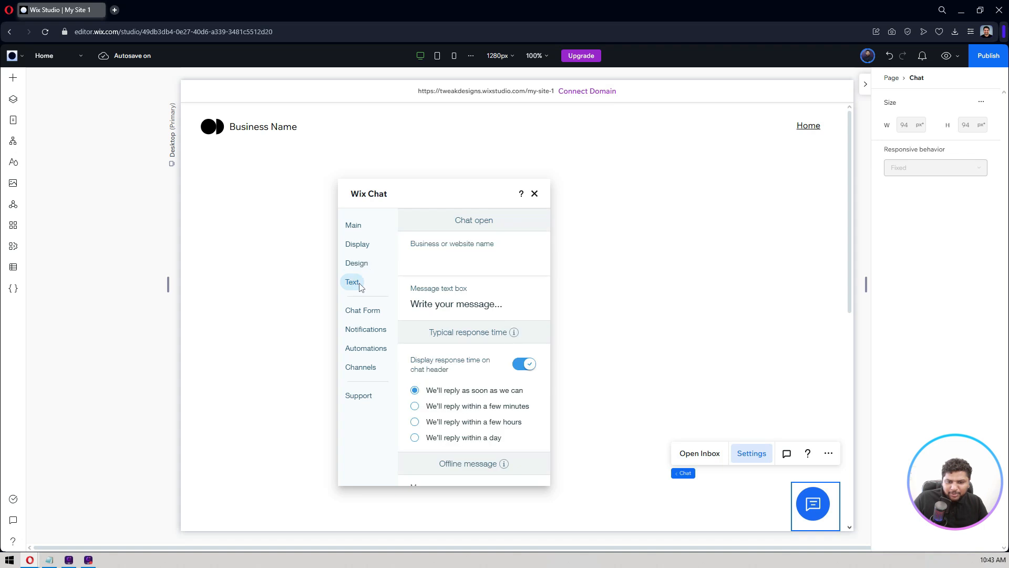
# Name the chat header TweakDesigns and set the response time to within a few hours.
pyautogui.click(814, 505)
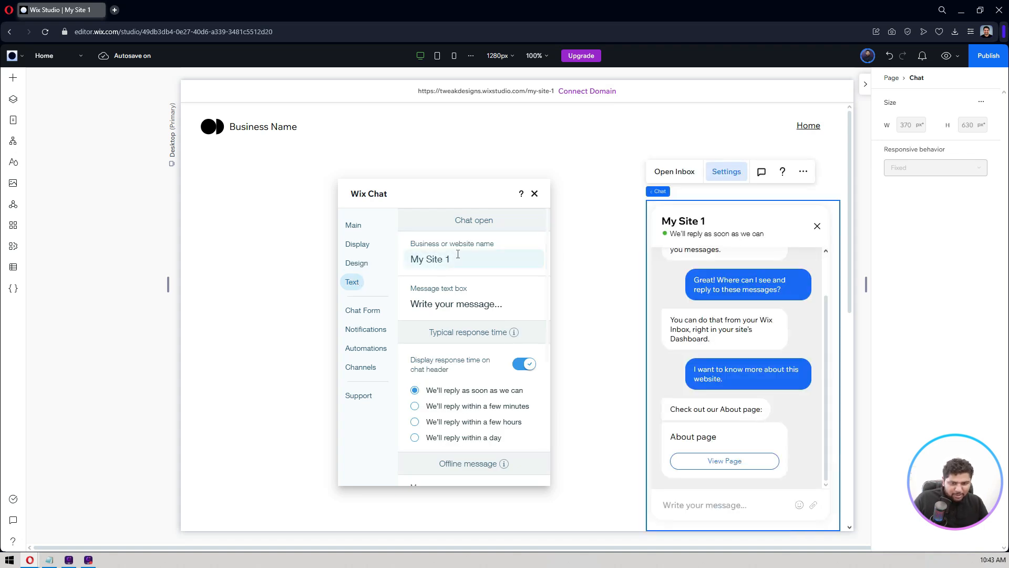
pyautogui.write('TweakDesign')
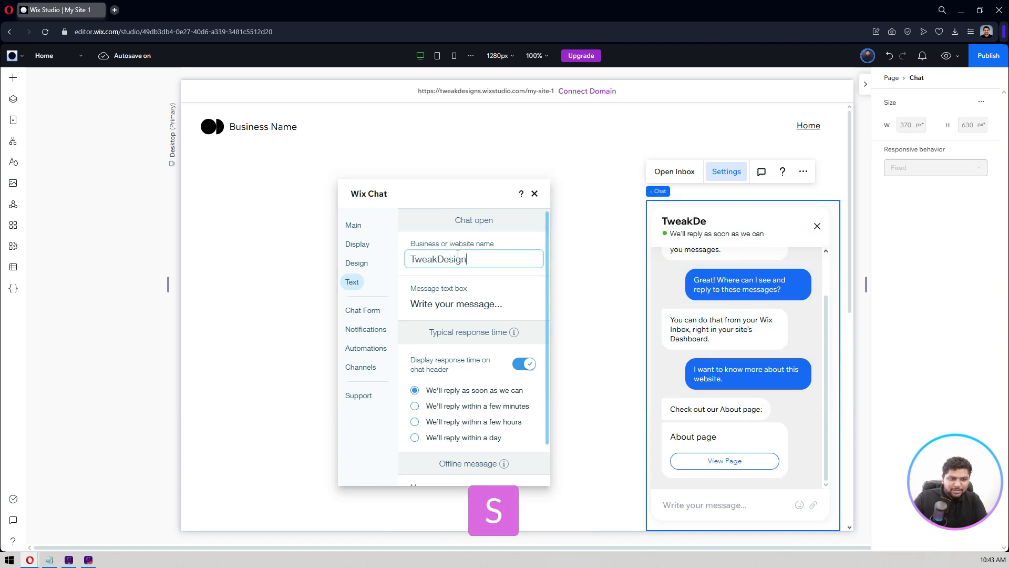
pyautogui.write('s')
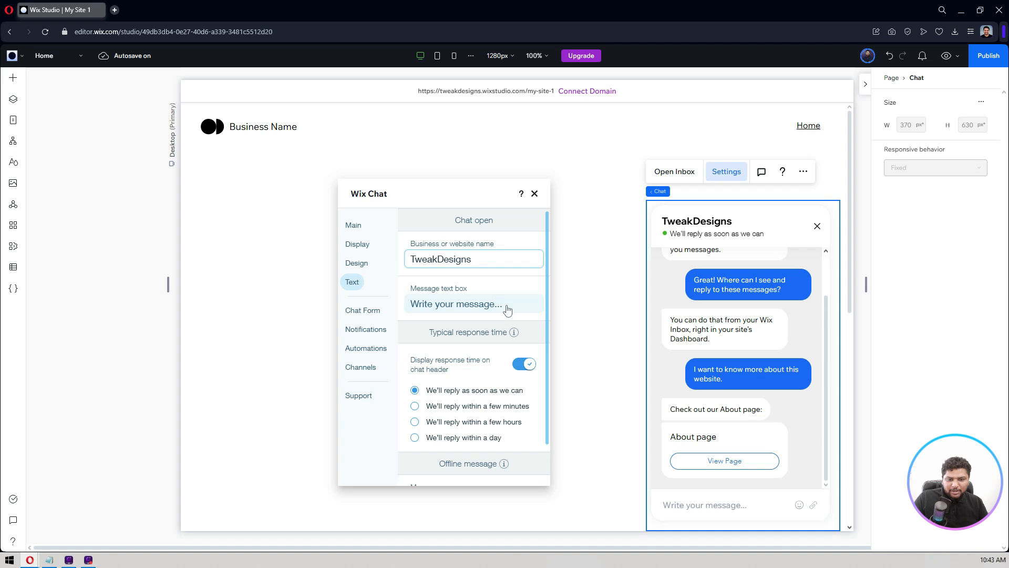
pyautogui.click(473, 259)
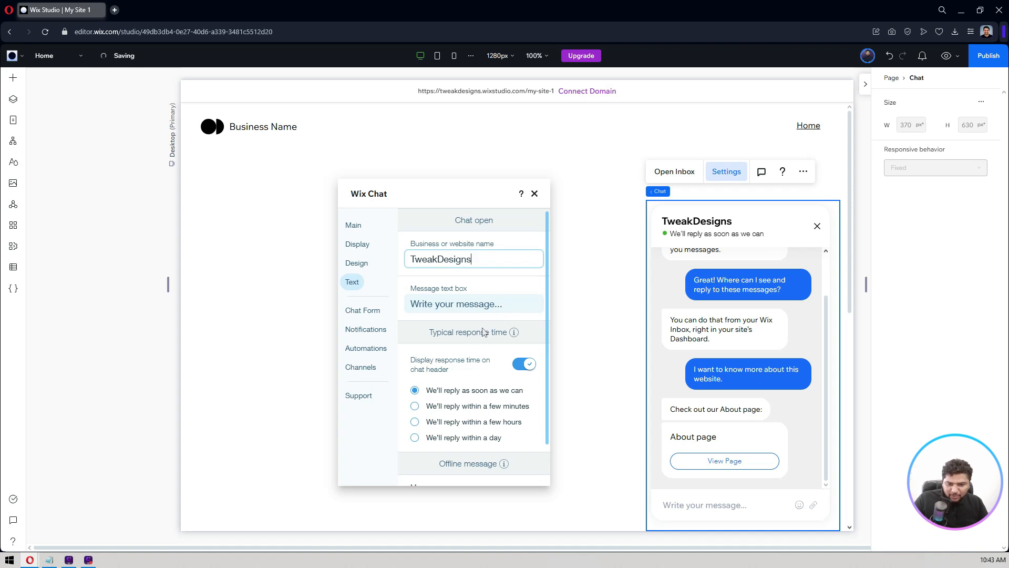
pyautogui.scroll(-3)
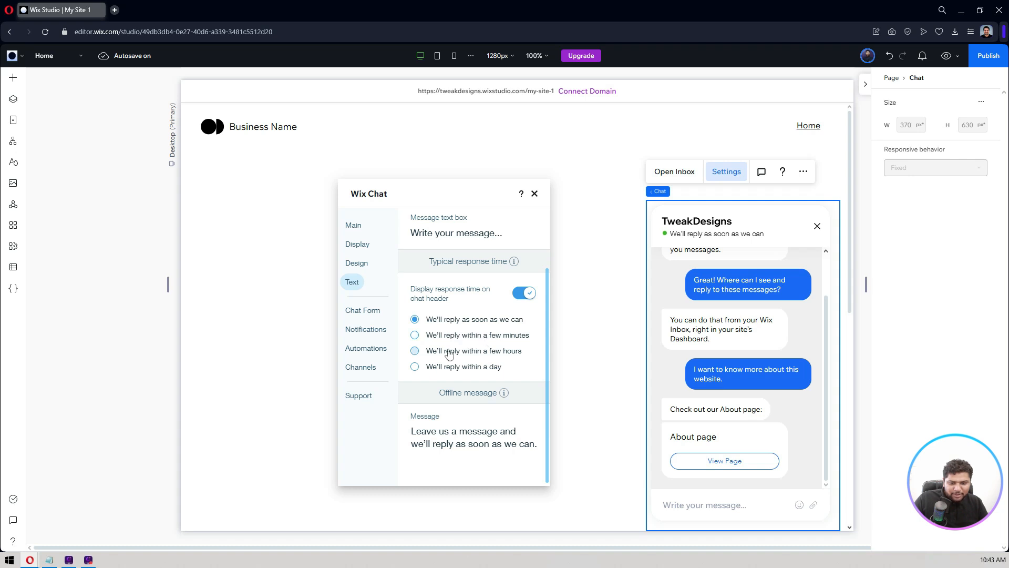
pyautogui.click(415, 351)
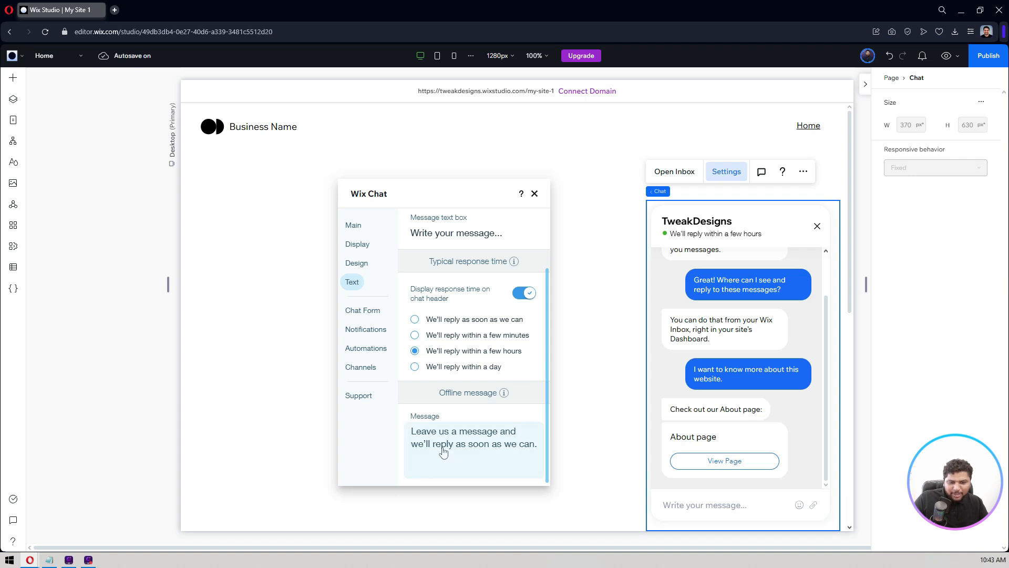
pyautogui.moveTo(461, 431)
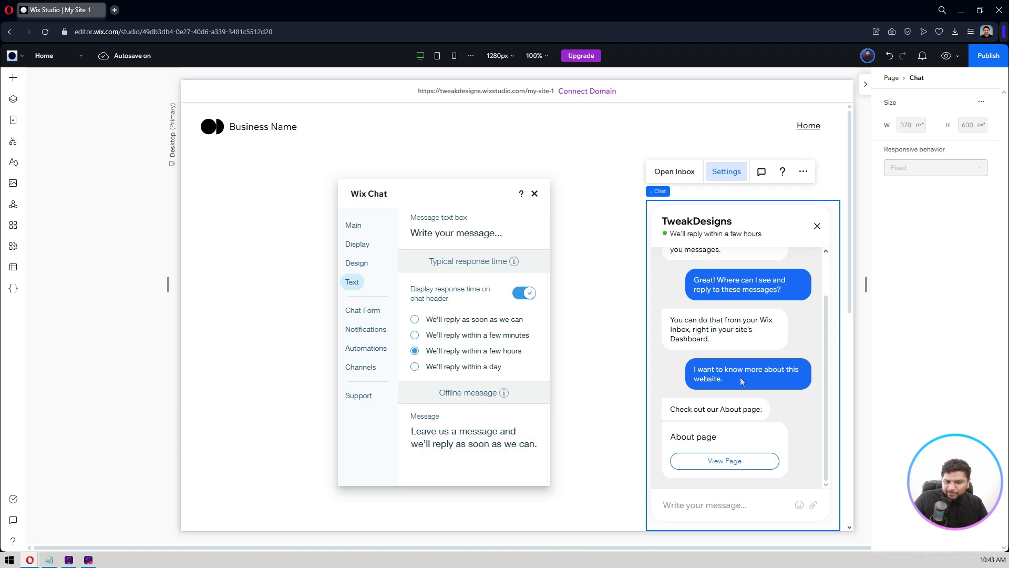
# Review the Chat Form, Notifications, Automations and Channels sections, ending on Chat Form.
pyautogui.click(362, 309)
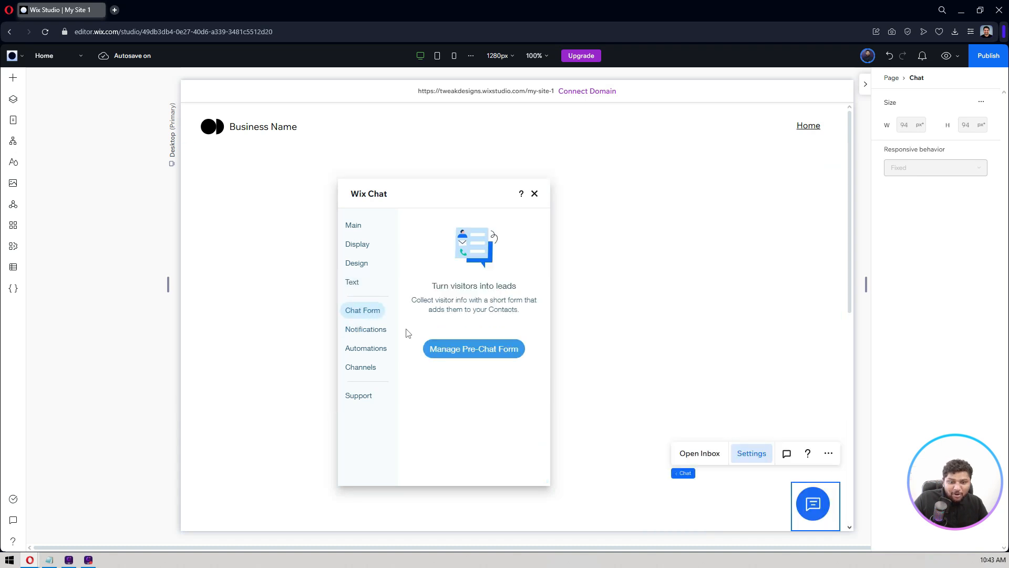
pyautogui.moveTo(445, 354)
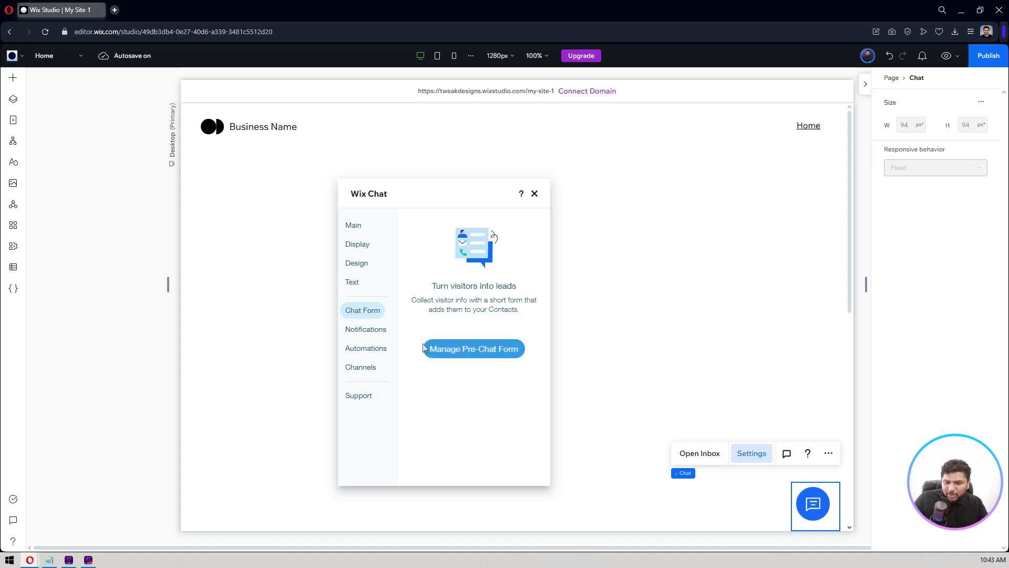
pyautogui.click(366, 329)
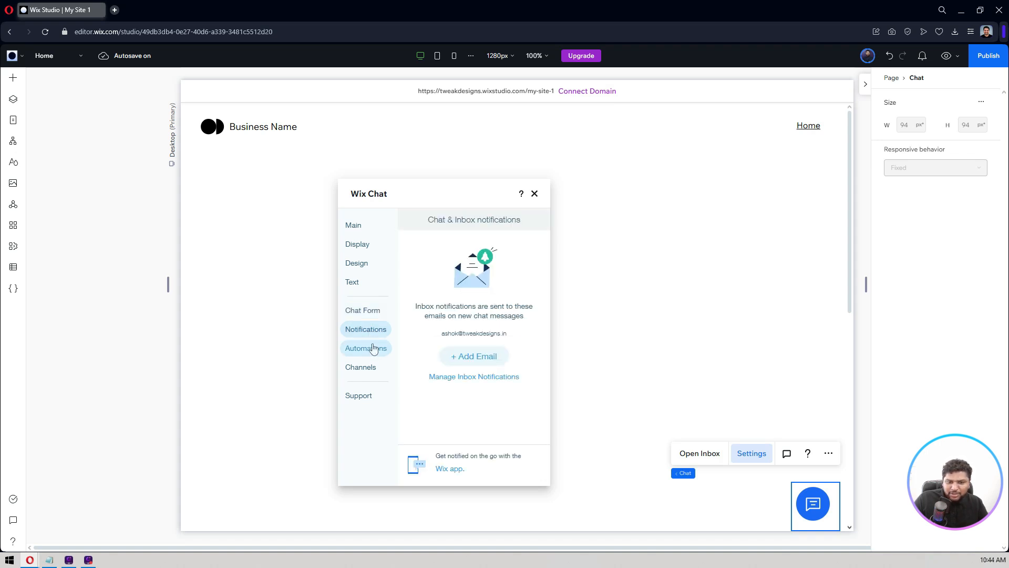
pyautogui.moveTo(425, 302)
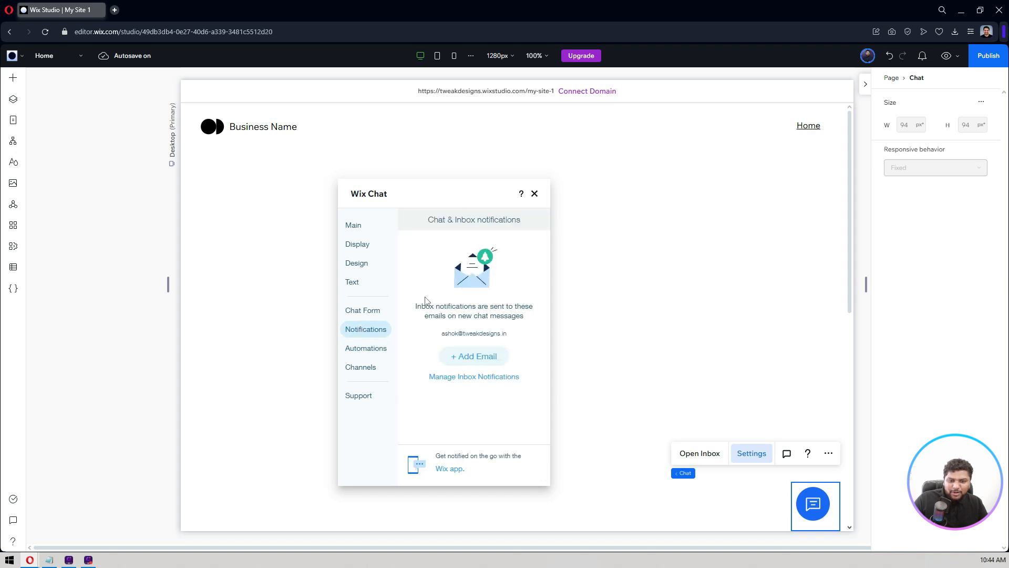
pyautogui.moveTo(455, 324)
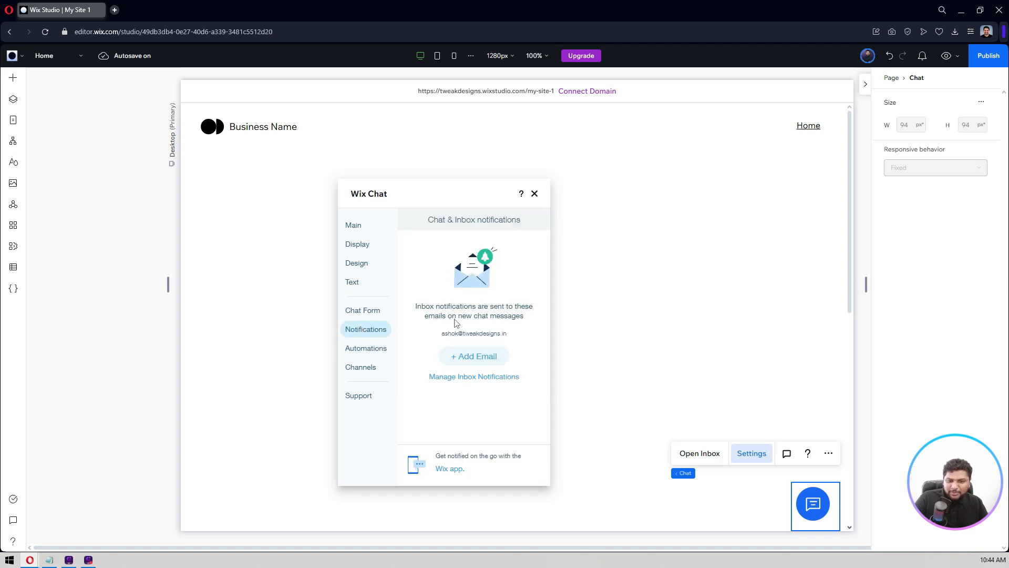
pyautogui.moveTo(453, 342)
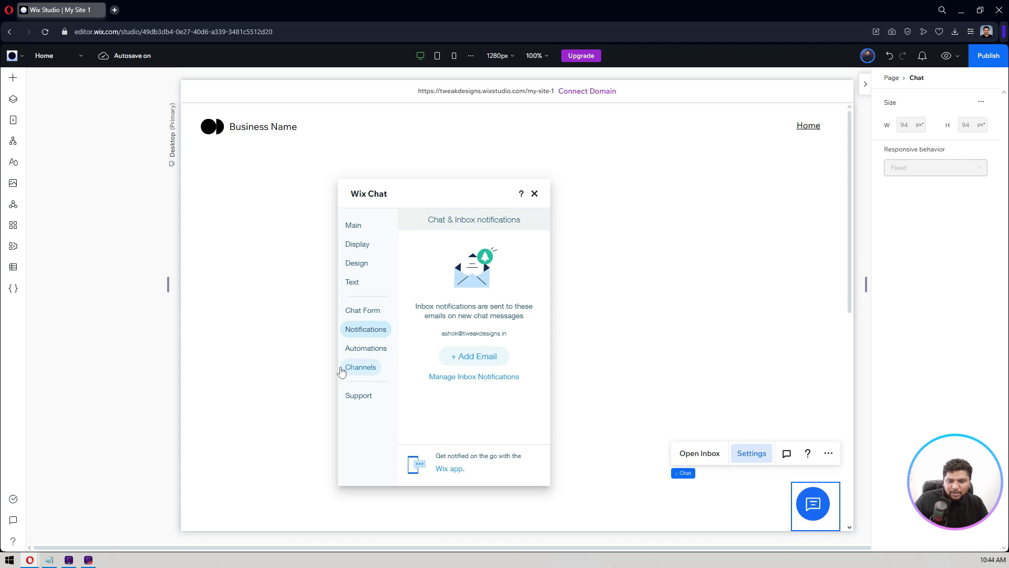
pyautogui.click(362, 309)
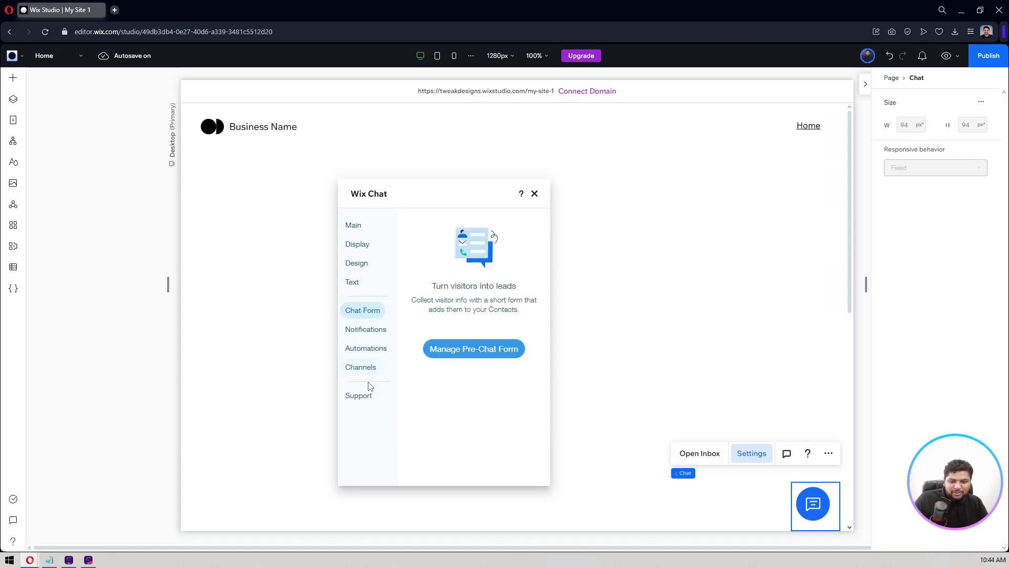
pyautogui.click(365, 347)
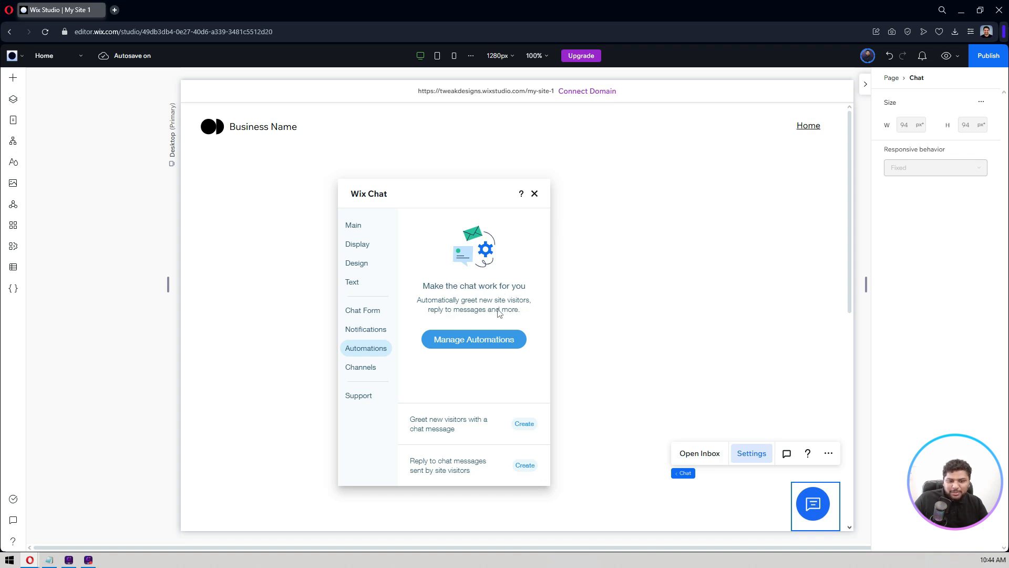
pyautogui.moveTo(361, 367)
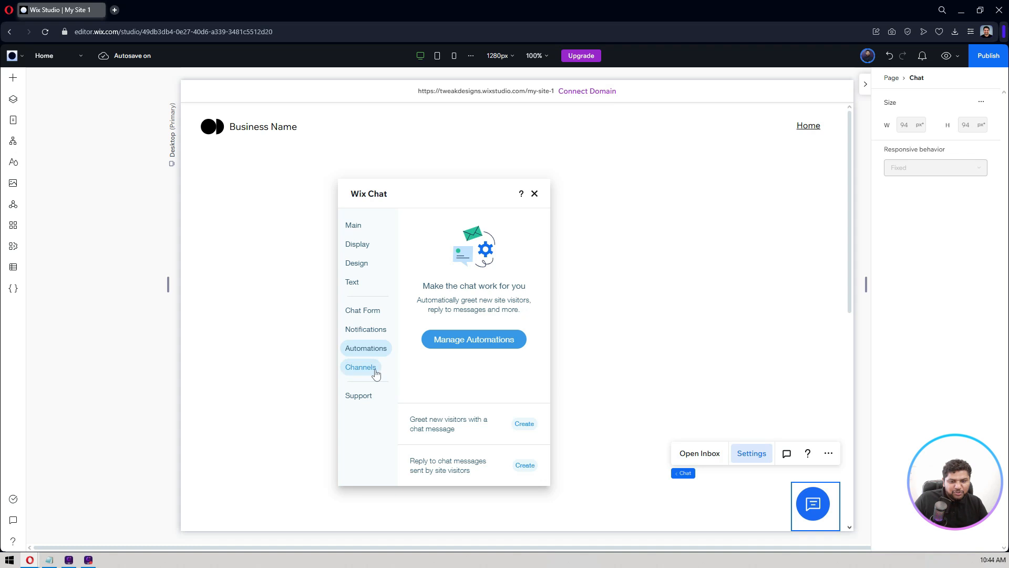
pyautogui.click(360, 367)
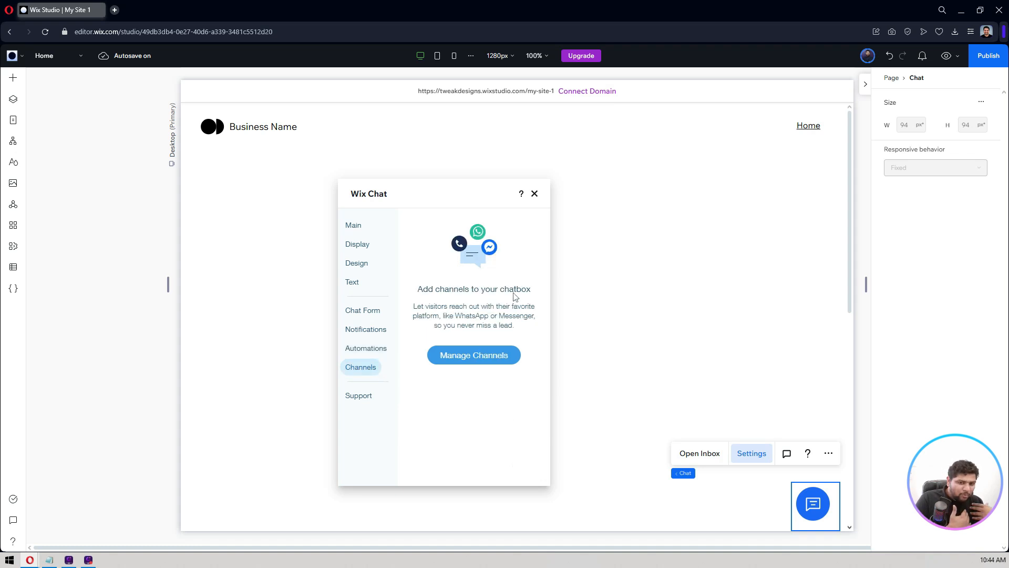
pyautogui.moveTo(474, 355)
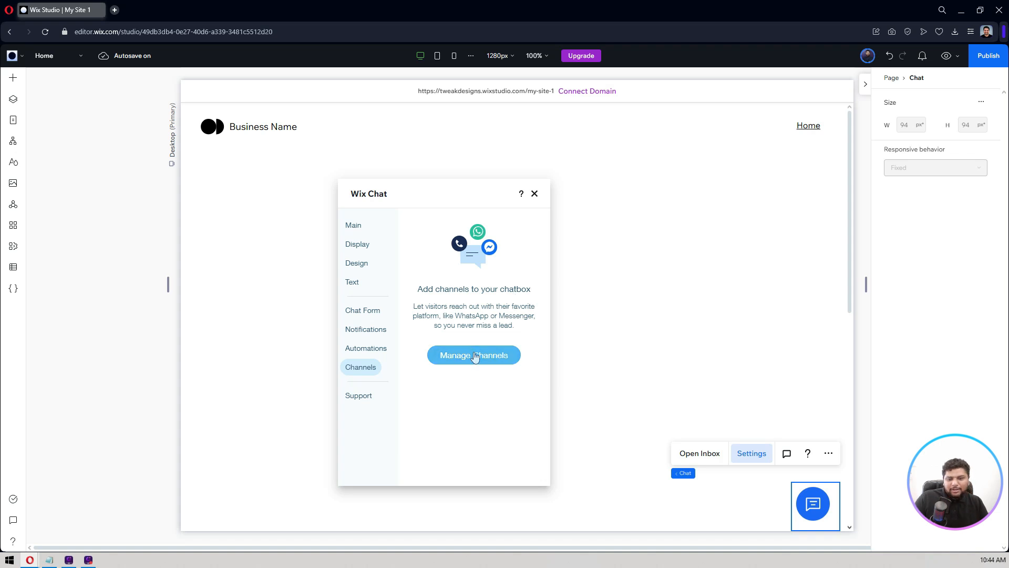
pyautogui.click(362, 309)
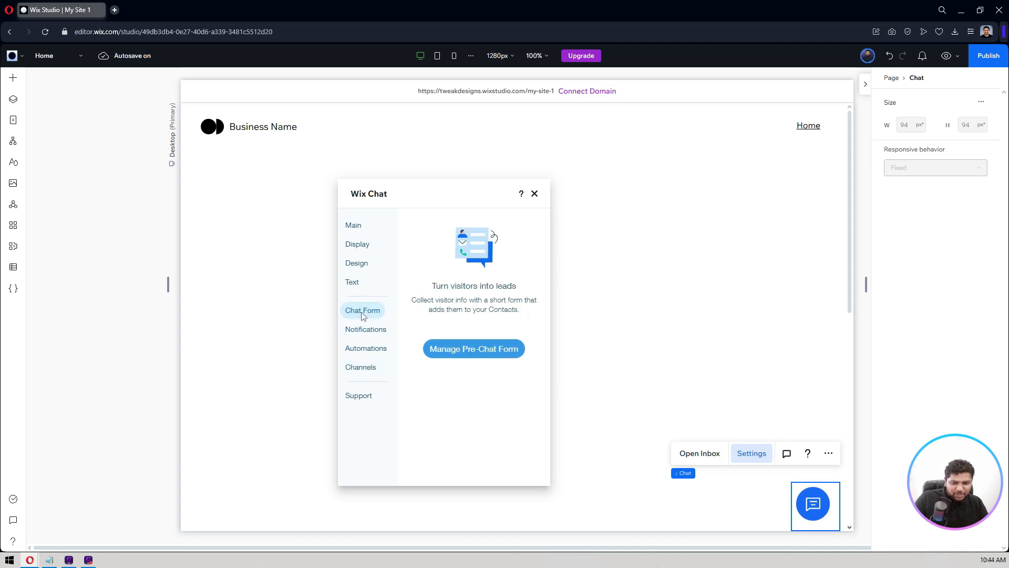
# Review the dashboard's pre-chat form fields (Name, Email) and its live chat preview.
pyautogui.click(473, 348)
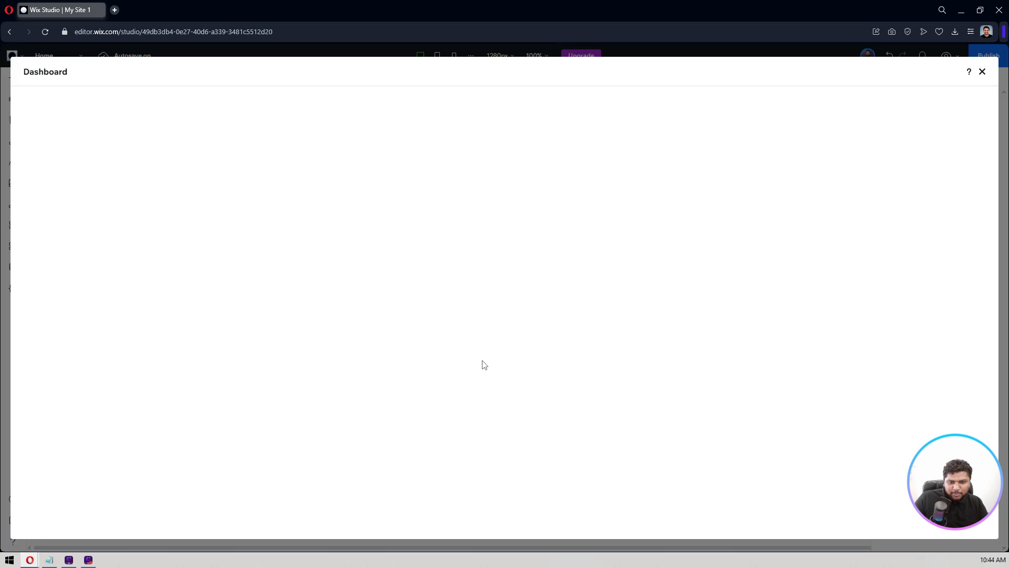
pyautogui.moveTo(180, 299)
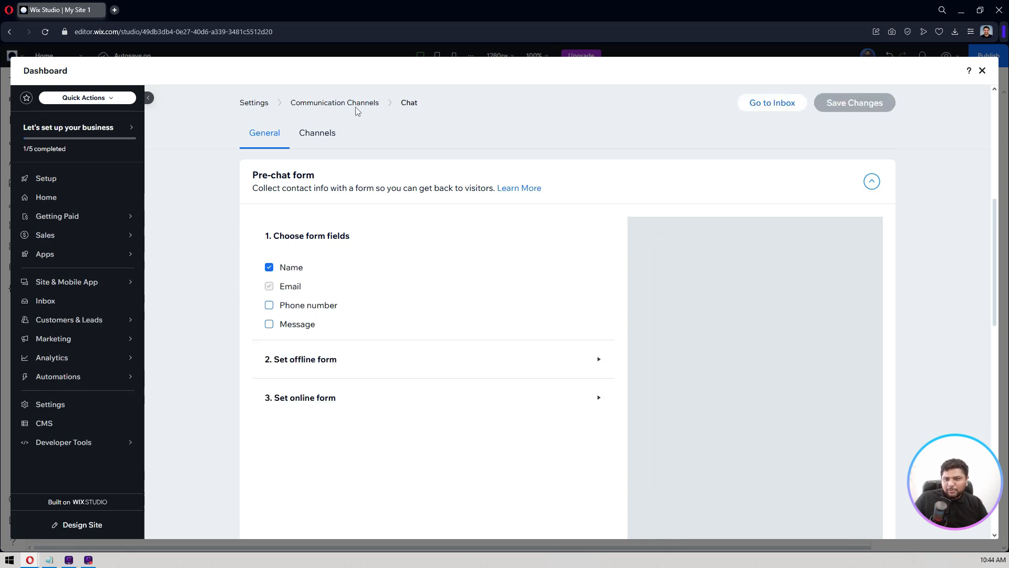
pyautogui.moveTo(284, 280)
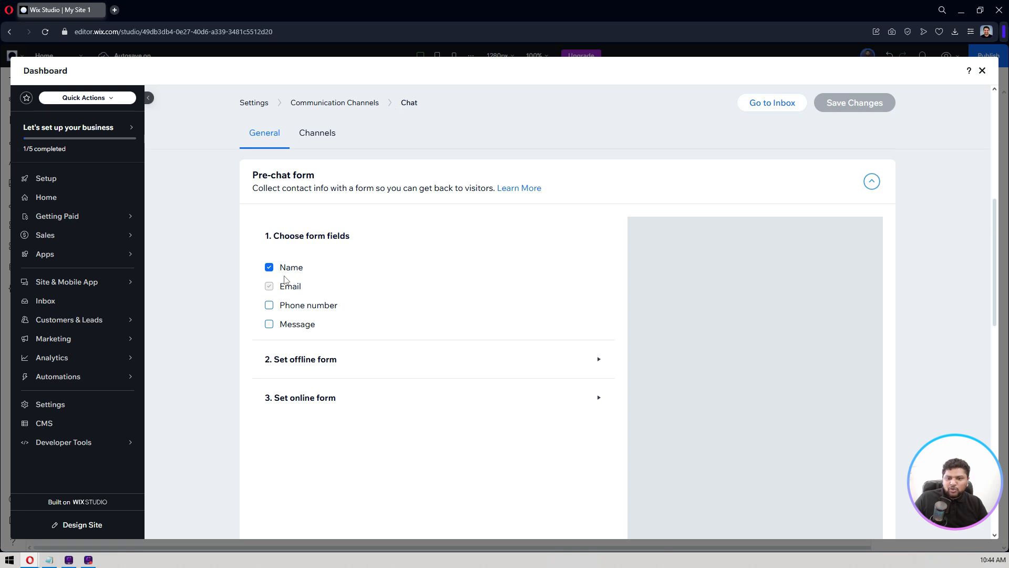
pyautogui.moveTo(313, 328)
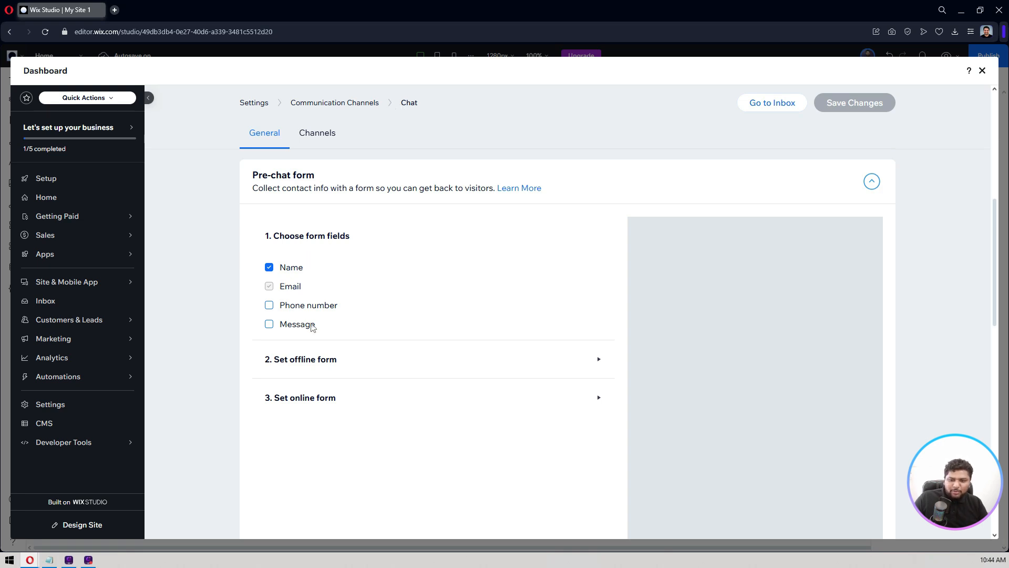
pyautogui.scroll(-3)
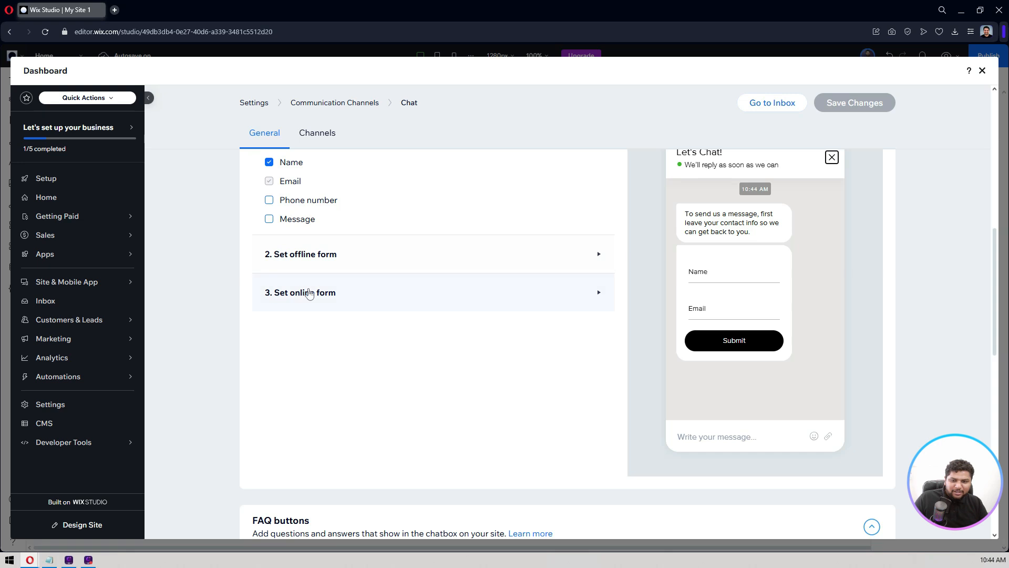
pyautogui.scroll(3)
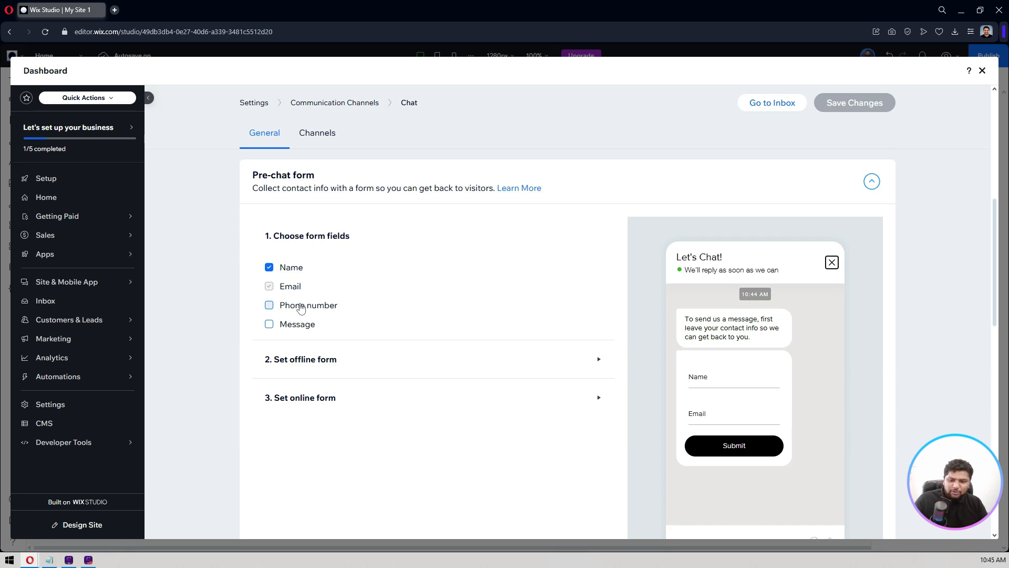
pyautogui.moveTo(324, 366)
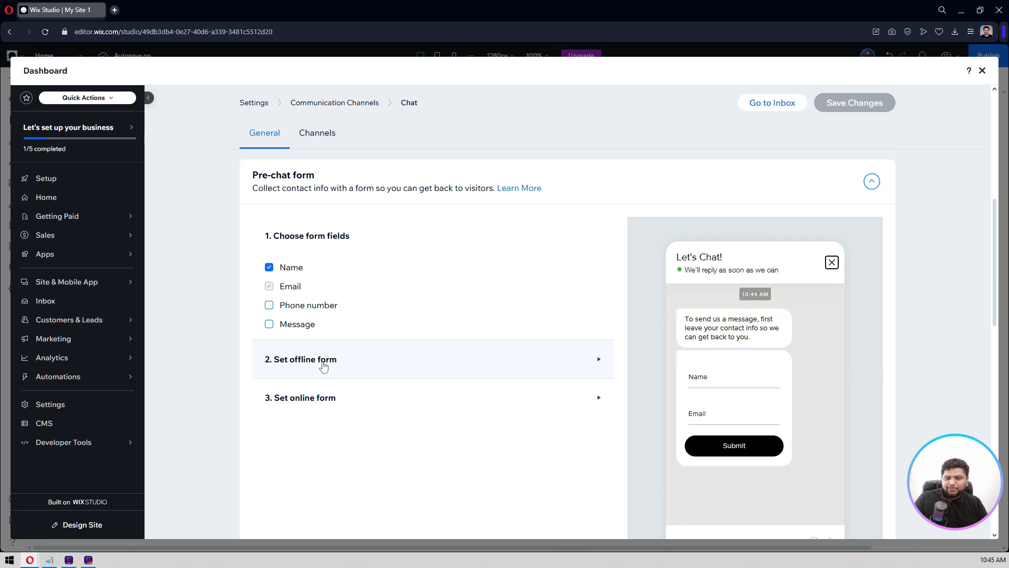
# Expand and review the offline and online form settings down to the FAQ buttons section.
pyautogui.click(300, 359)
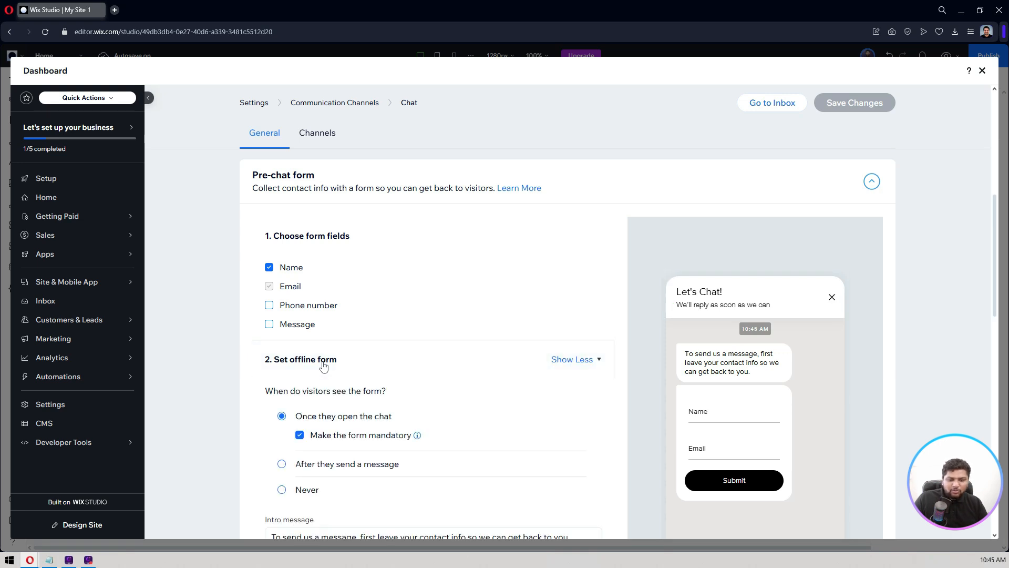
pyautogui.scroll(-3)
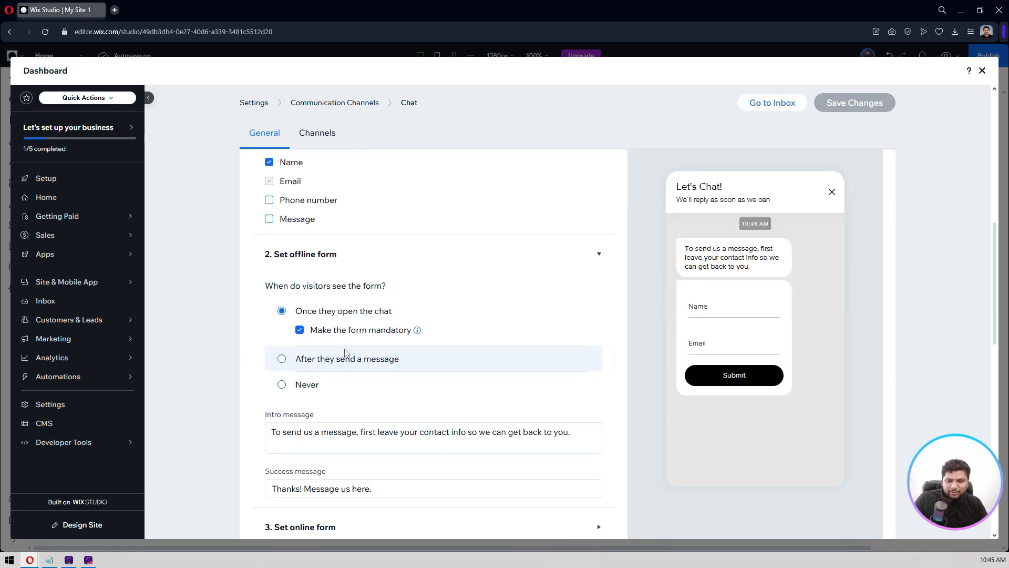
pyautogui.scroll(-3)
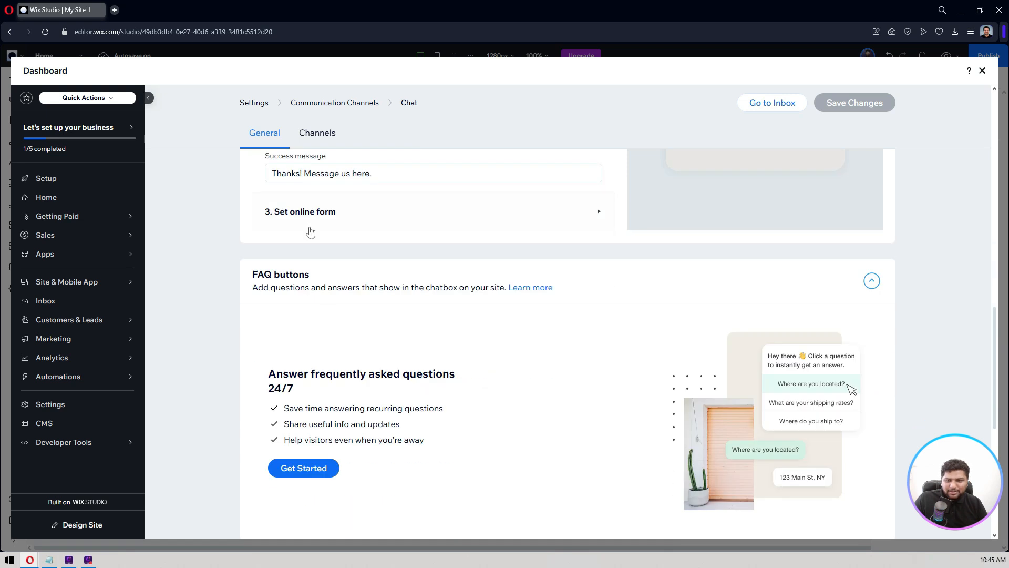
pyautogui.scroll(3)
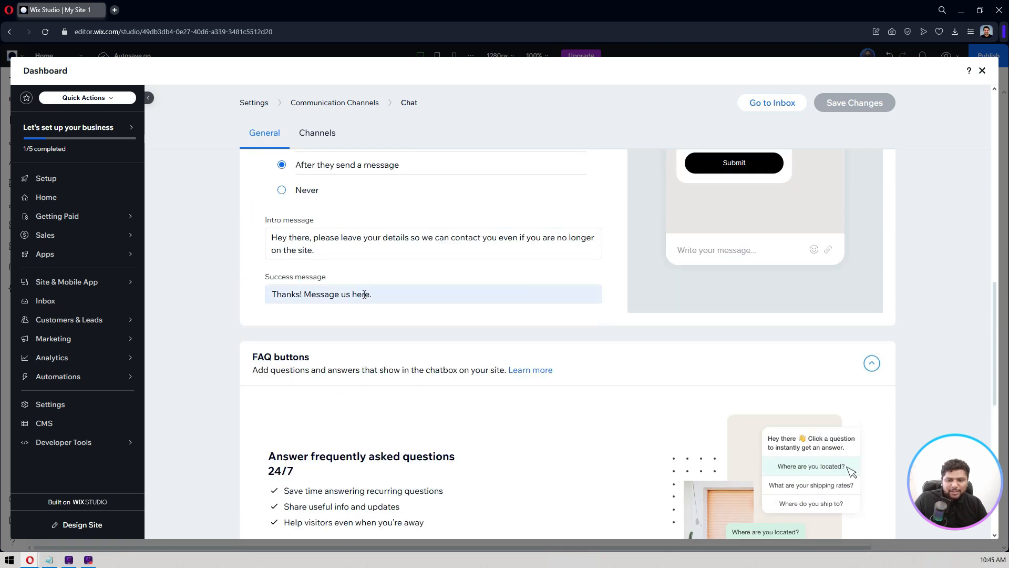
pyautogui.scroll(3)
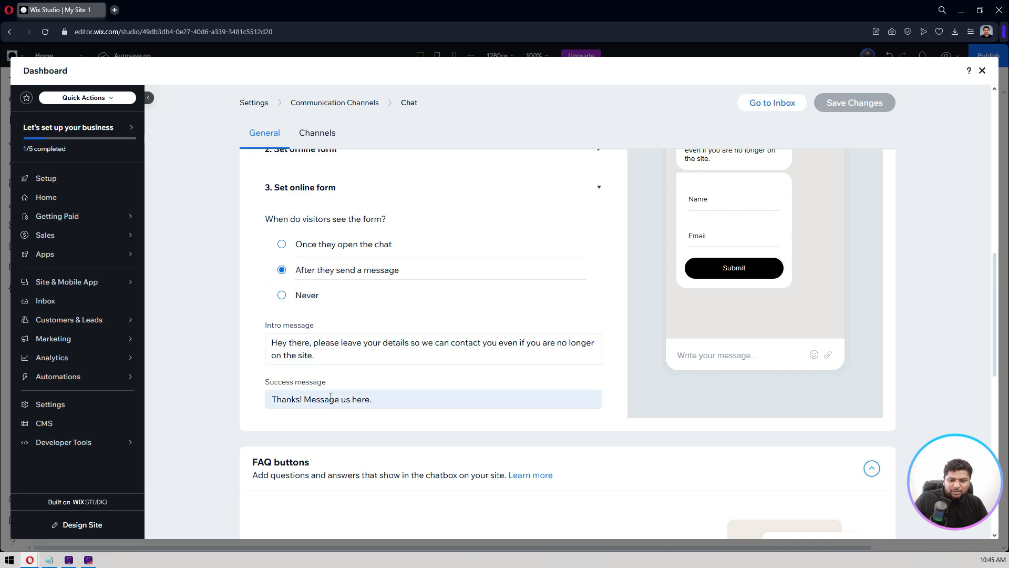
pyautogui.scroll(-3)
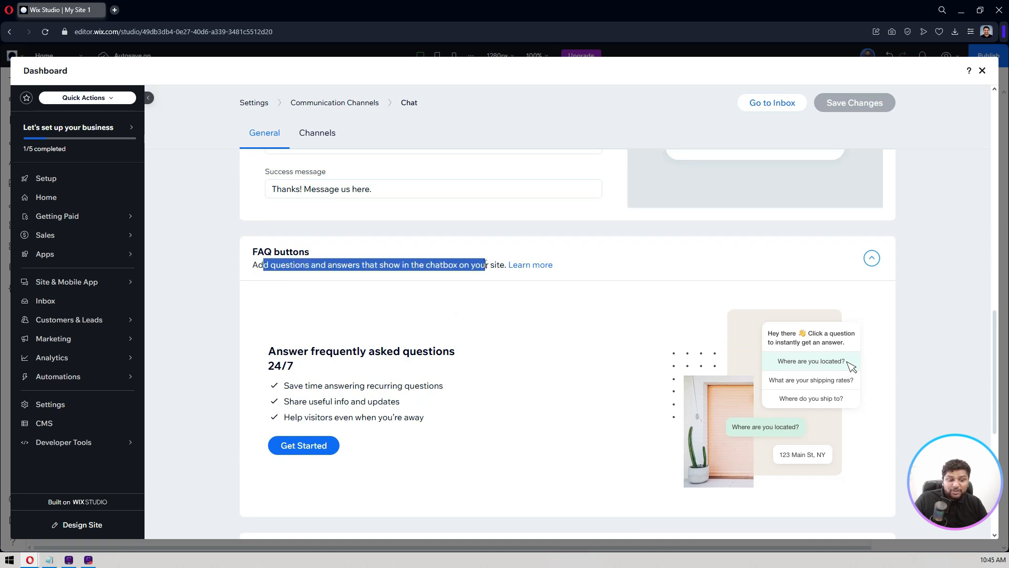
pyautogui.scroll(-3)
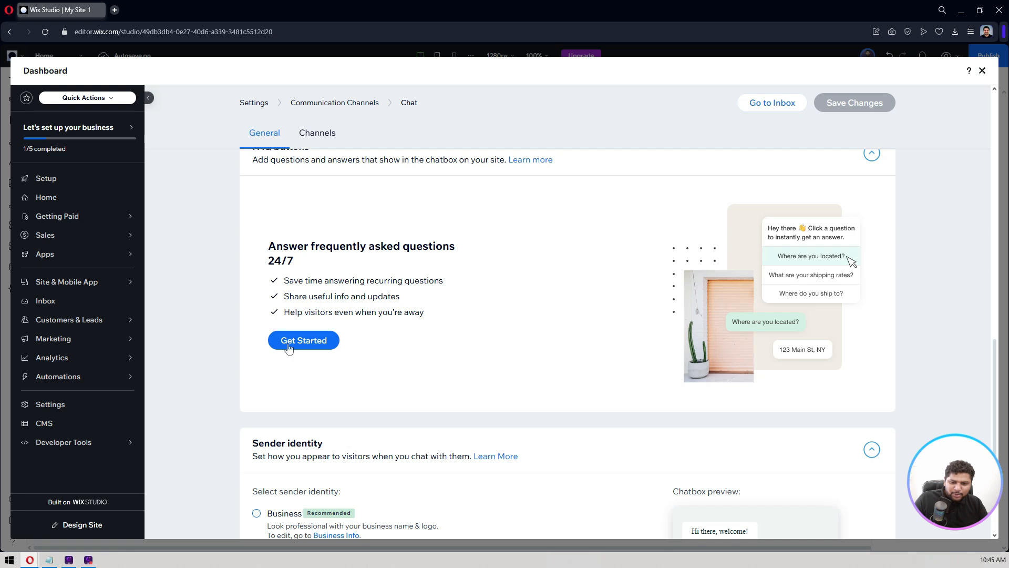
pyautogui.moveTo(431, 355)
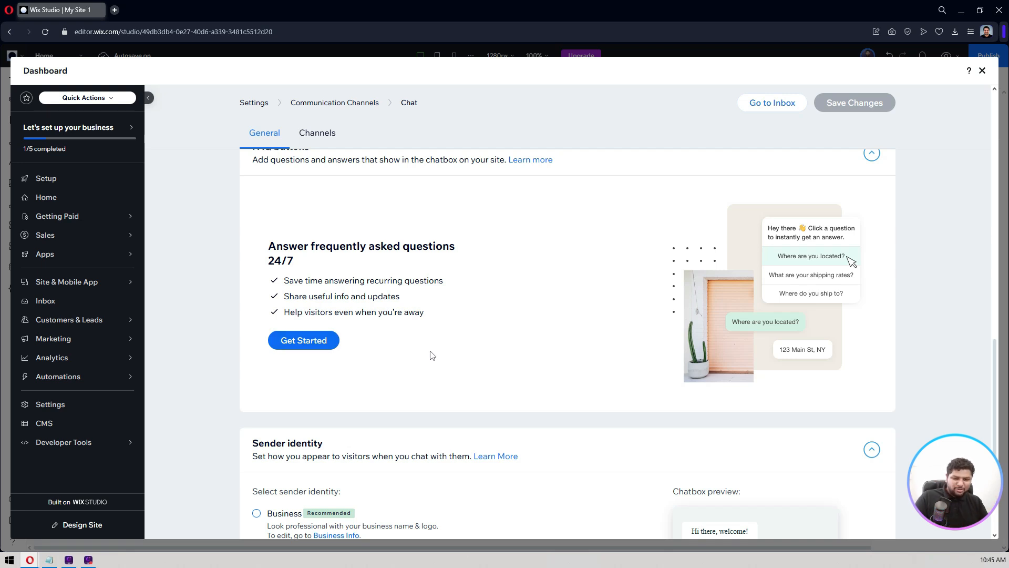
pyautogui.moveTo(720, 284)
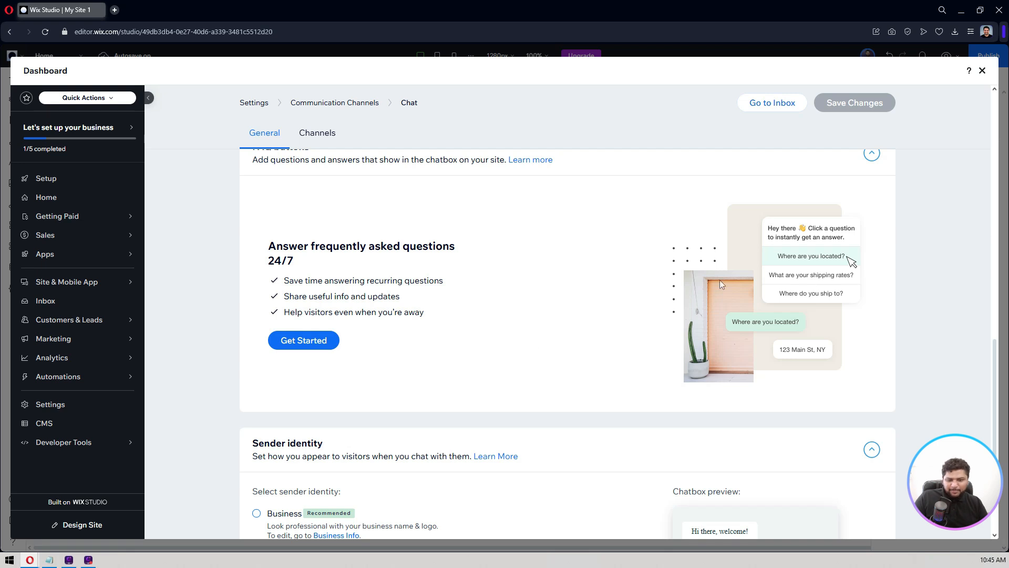
pyautogui.scroll(-3)
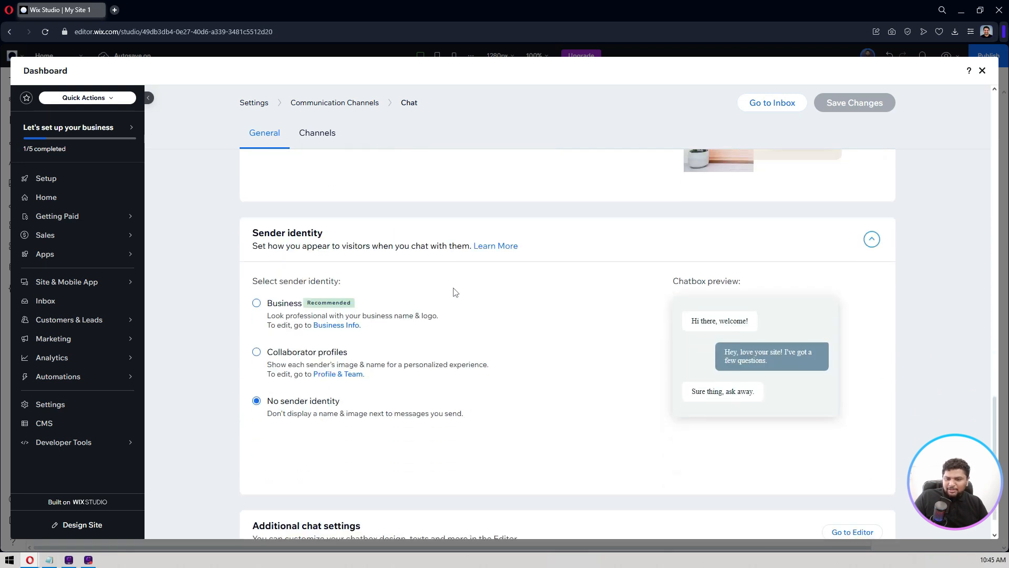
pyautogui.moveTo(289, 309)
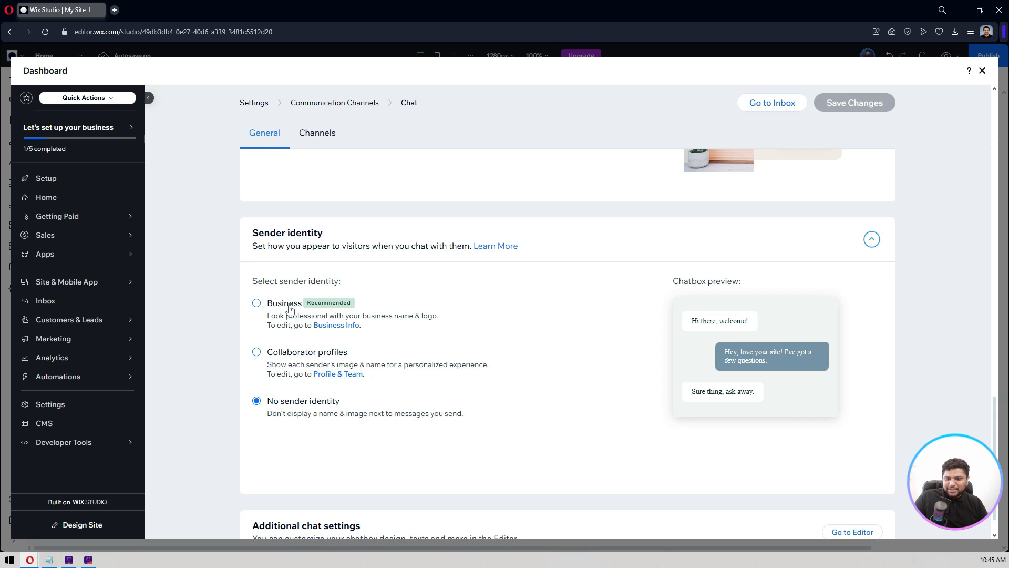
pyautogui.moveTo(295, 416)
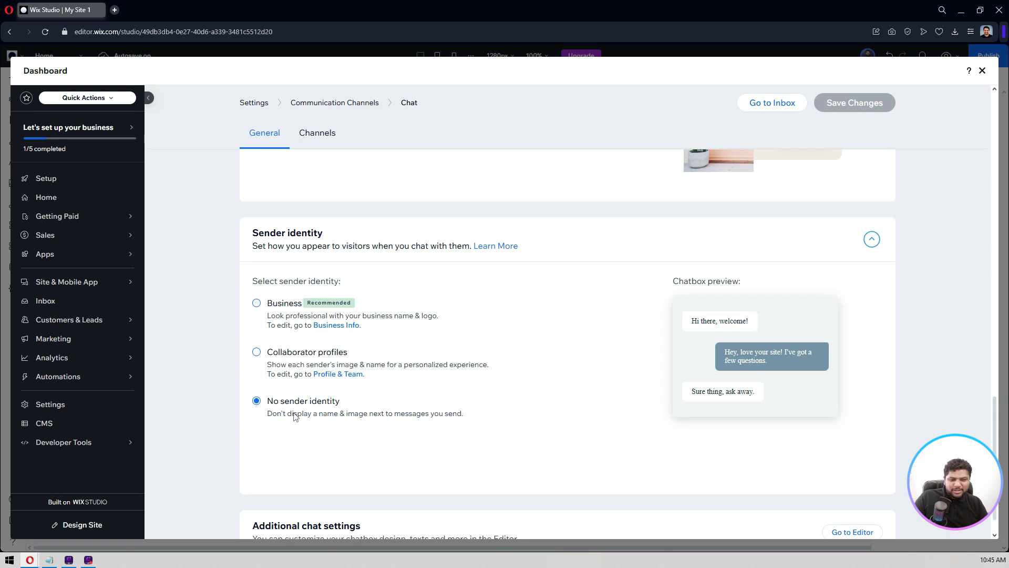
pyautogui.moveTo(270, 309)
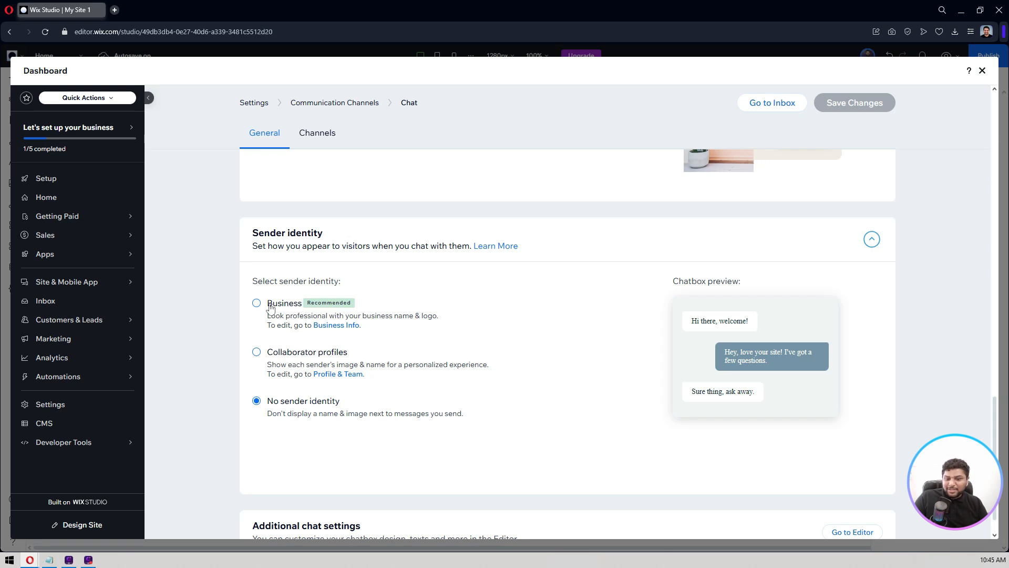
pyautogui.moveTo(711, 330)
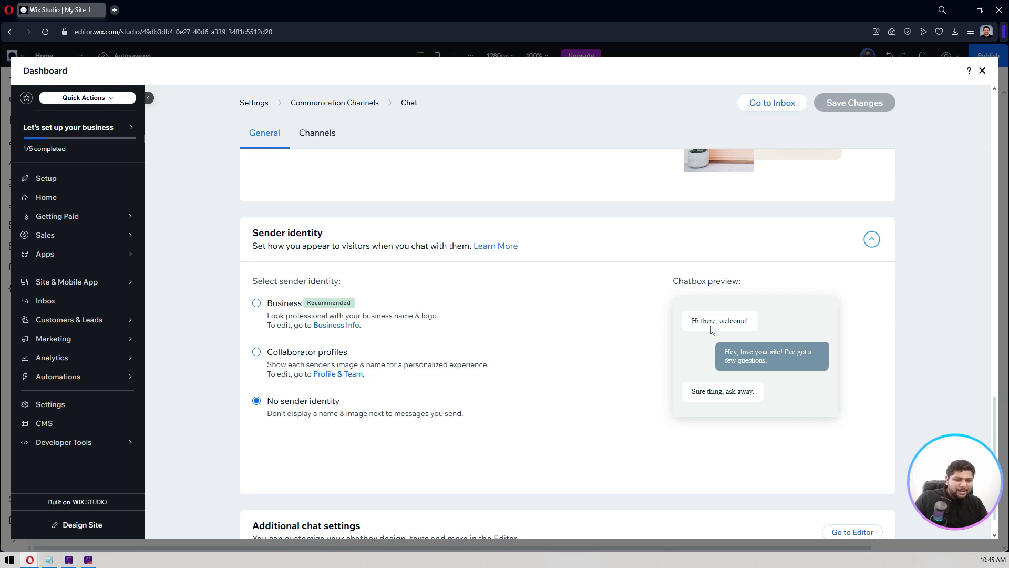
pyautogui.moveTo(551, 312)
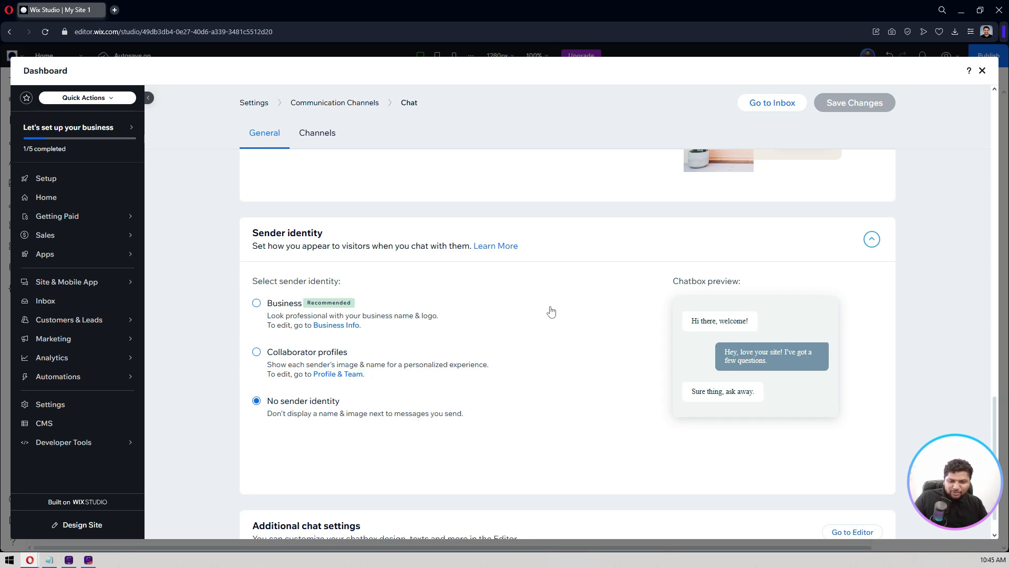
pyautogui.scroll(-3)
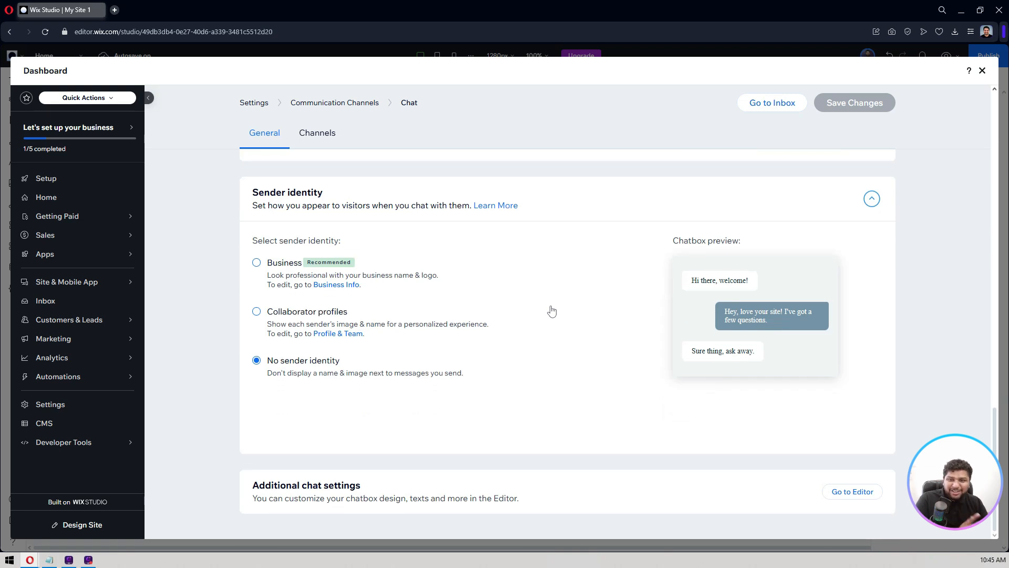
pyautogui.moveTo(526, 475)
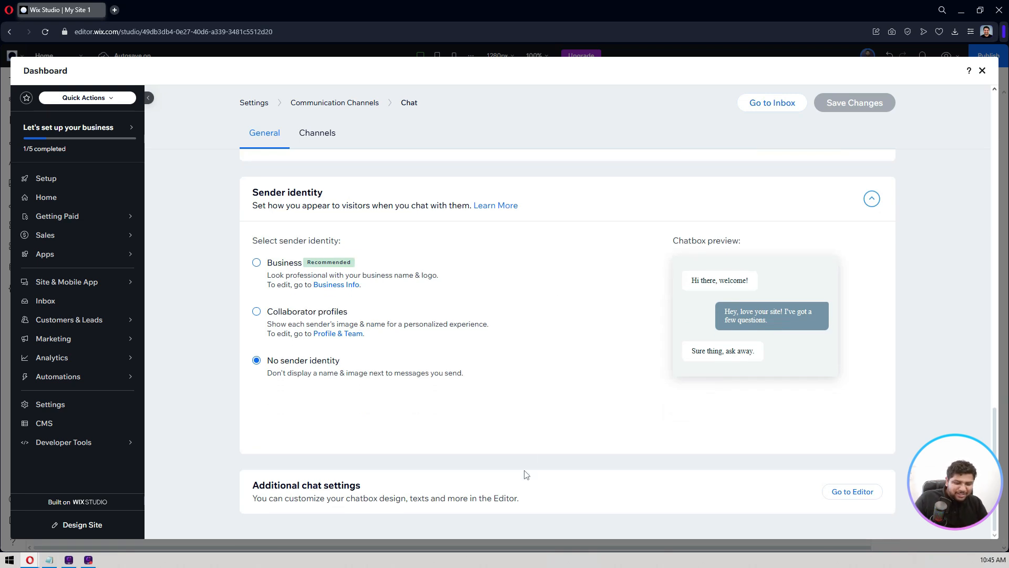
pyautogui.scroll(-3)
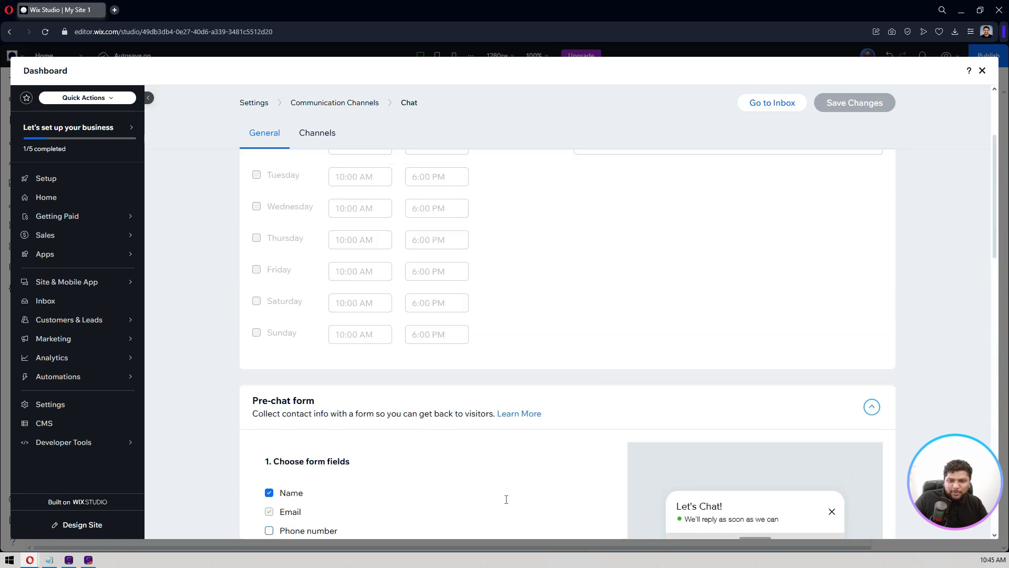
pyautogui.scroll(3)
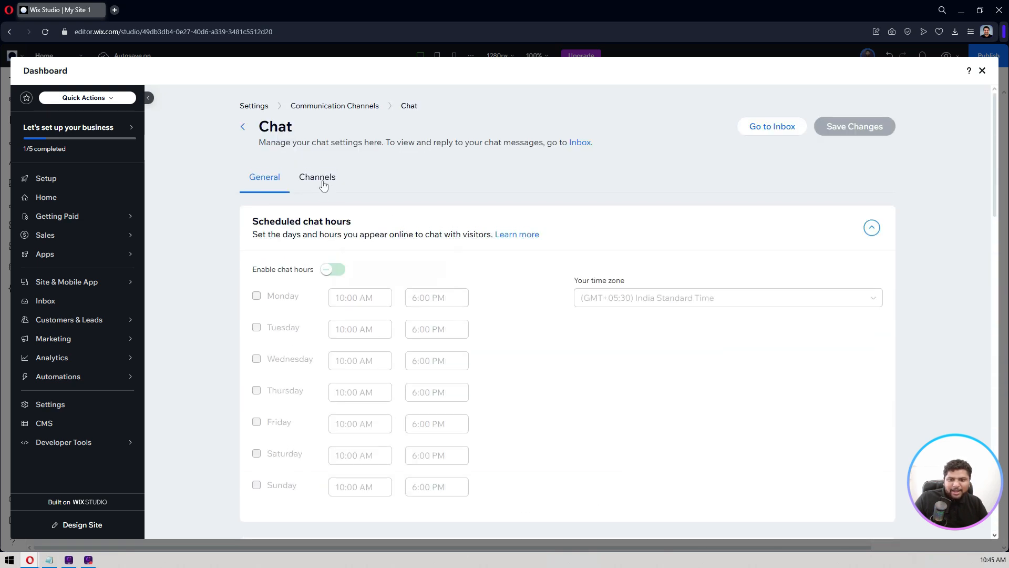
# Switch the Chat settings dashboard to its Channels page for adding WhatsApp or Messenger.
pyautogui.click(316, 177)
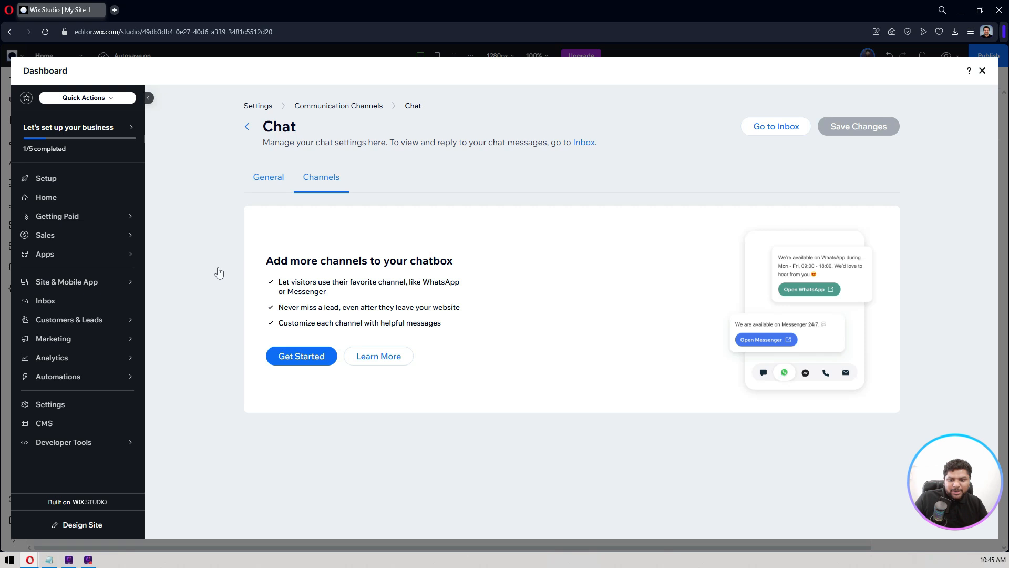
pyautogui.click(267, 178)
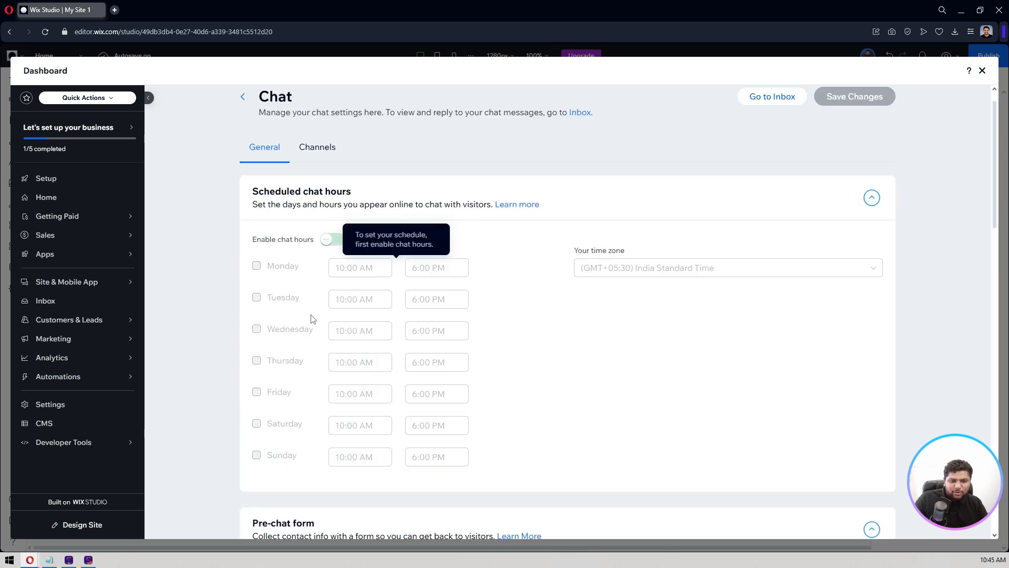
pyautogui.scroll(3)
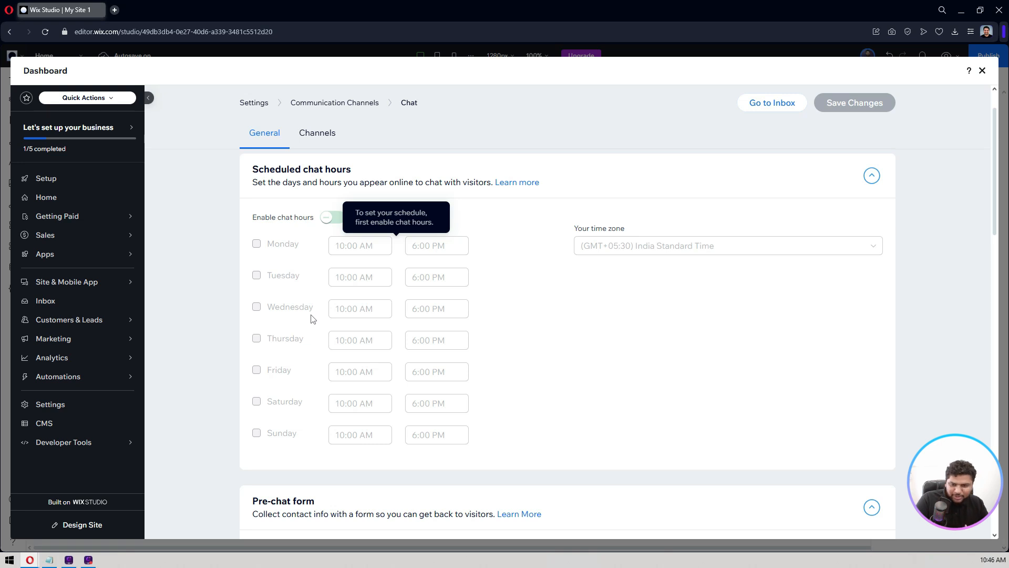
pyautogui.moveTo(608, 303)
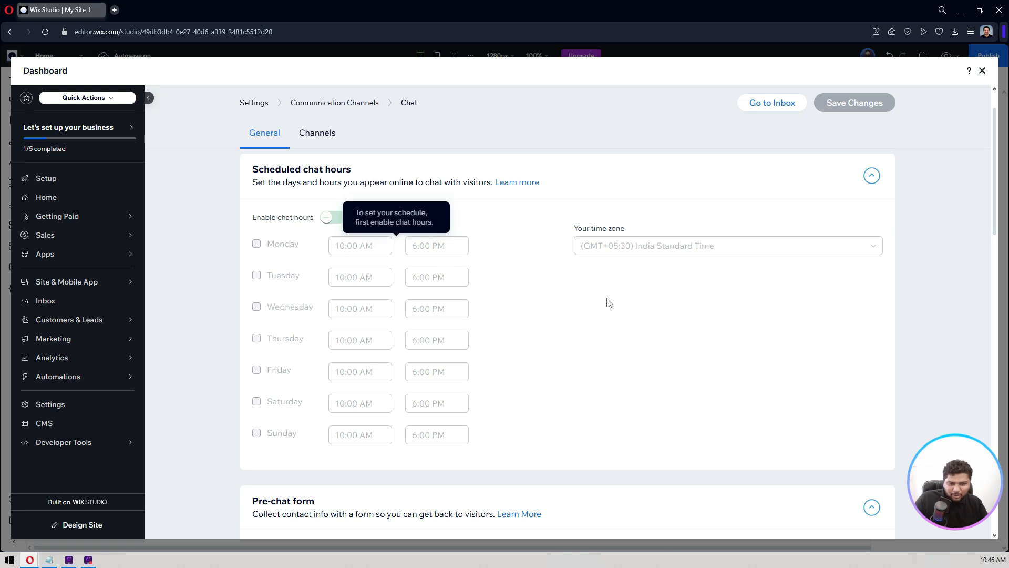
pyautogui.click(317, 132)
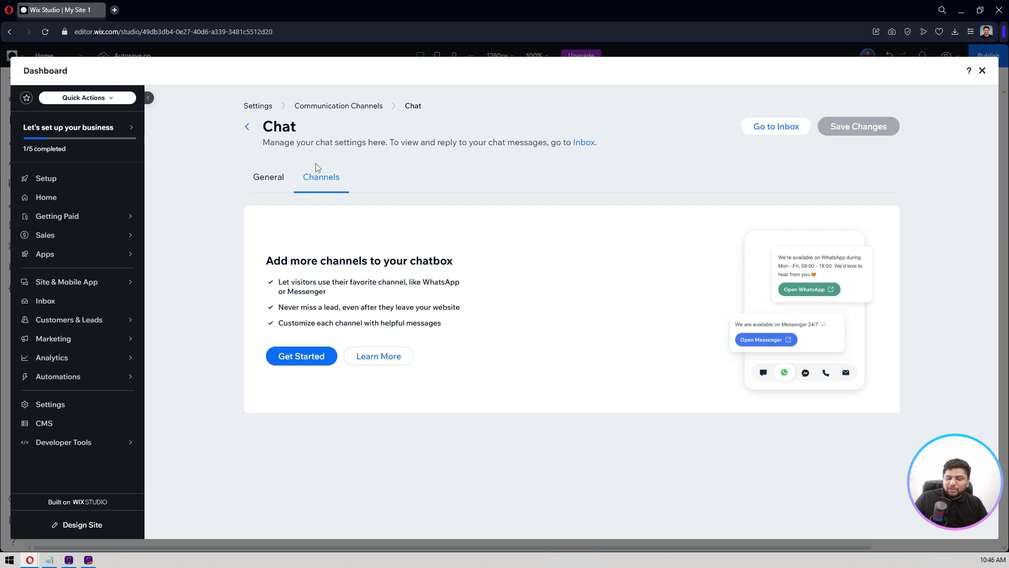
pyautogui.moveTo(315, 379)
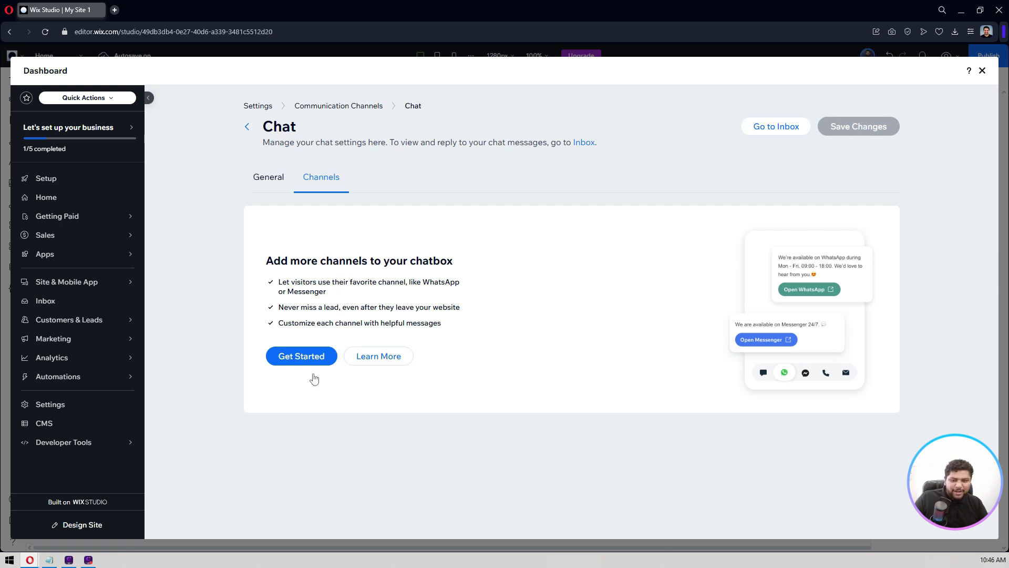
# Start adding channels with WhatsApp enabled, leave the phone number empty, and attempt to leave the page.
pyautogui.click(301, 355)
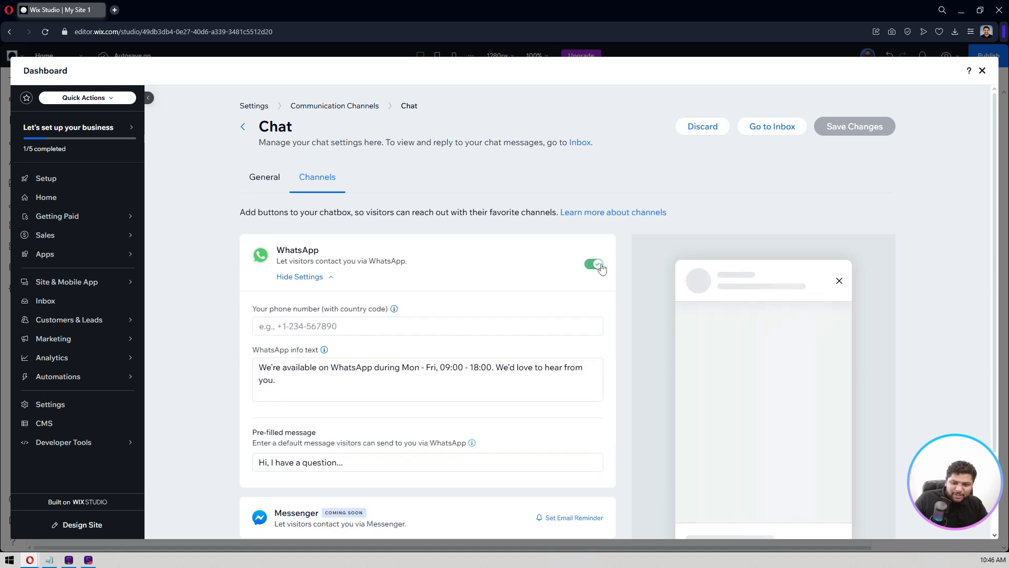
pyautogui.click(427, 273)
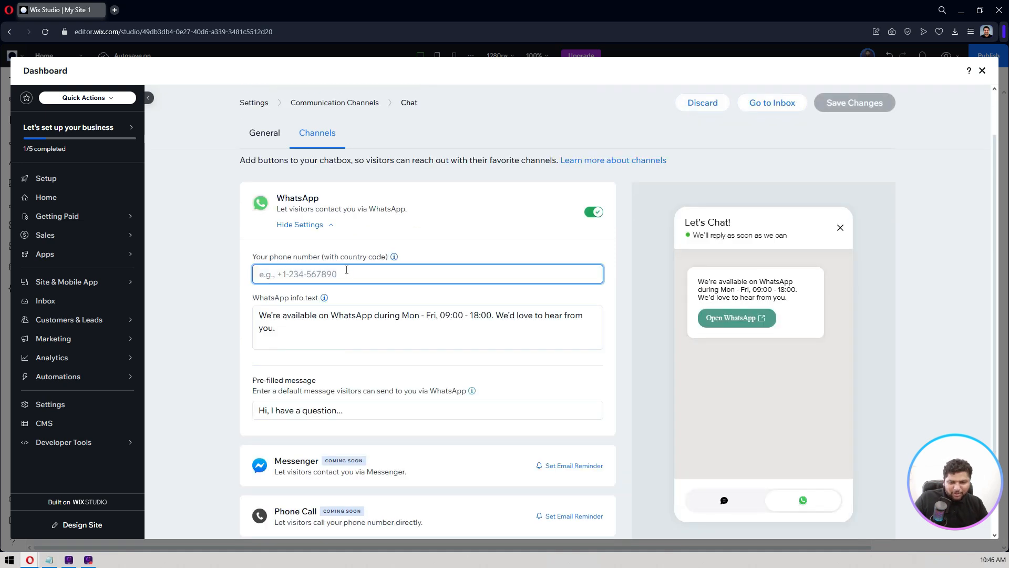
pyautogui.scroll(-3)
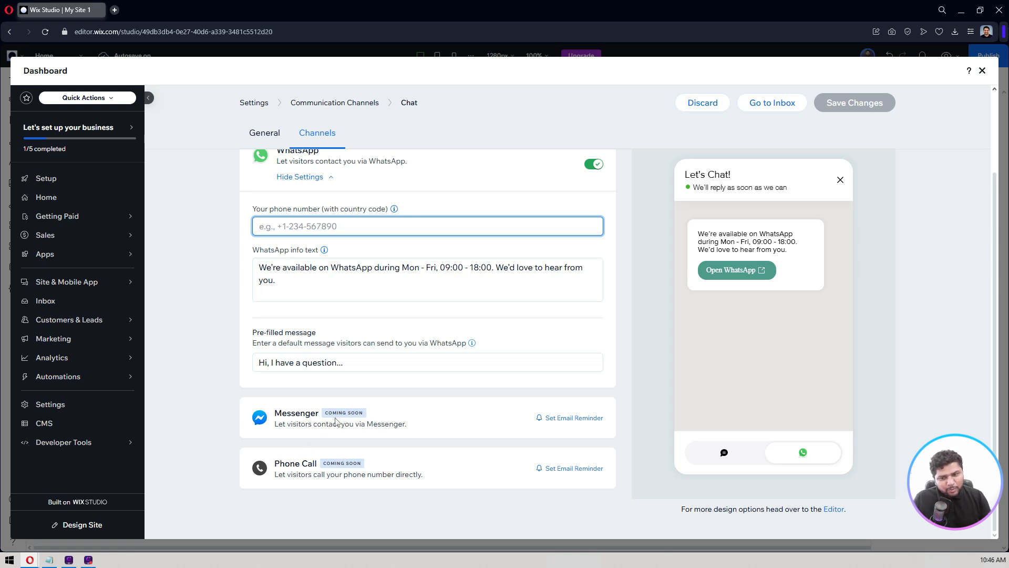
pyautogui.scroll(3)
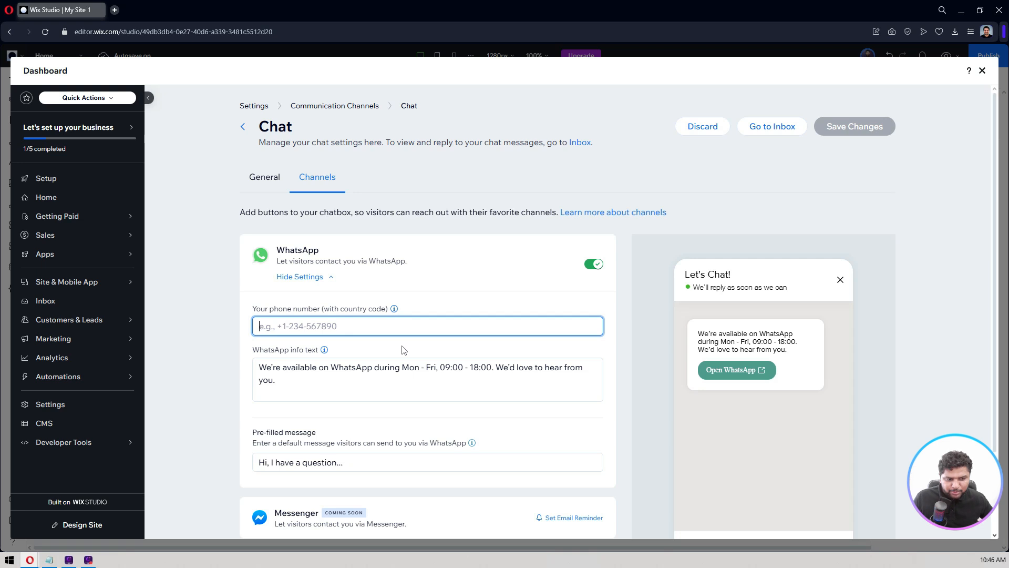
pyautogui.click(264, 177)
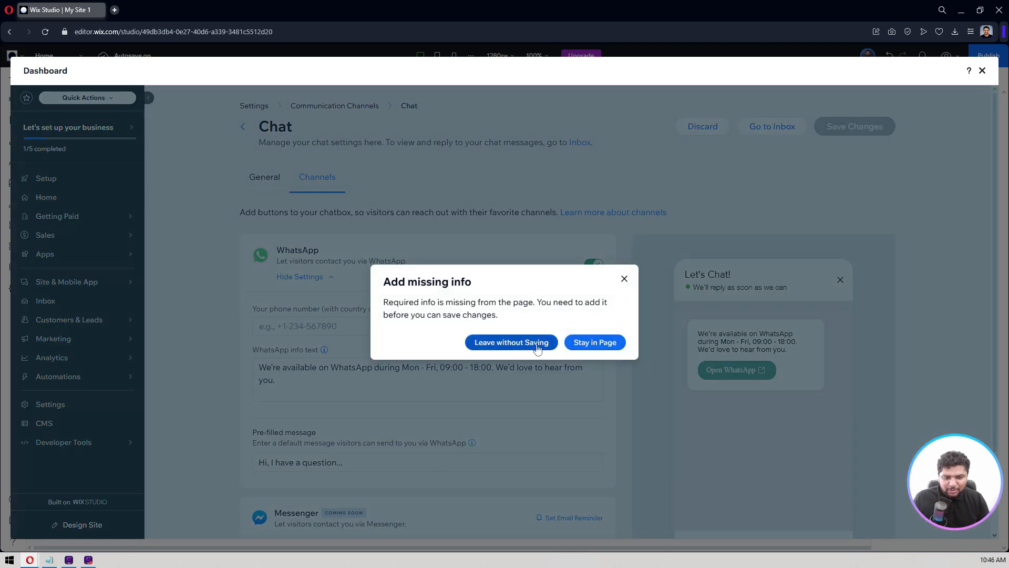
# Discard the unsaved WhatsApp setup and go to Manage Automations from the Wix Chat Automations panel.
pyautogui.click(511, 341)
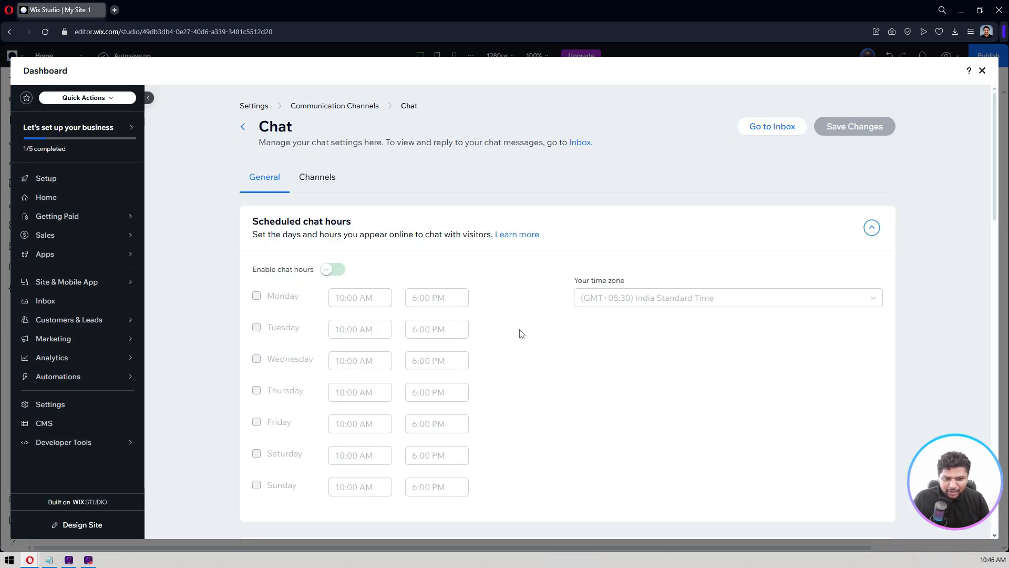
pyautogui.scroll(-3)
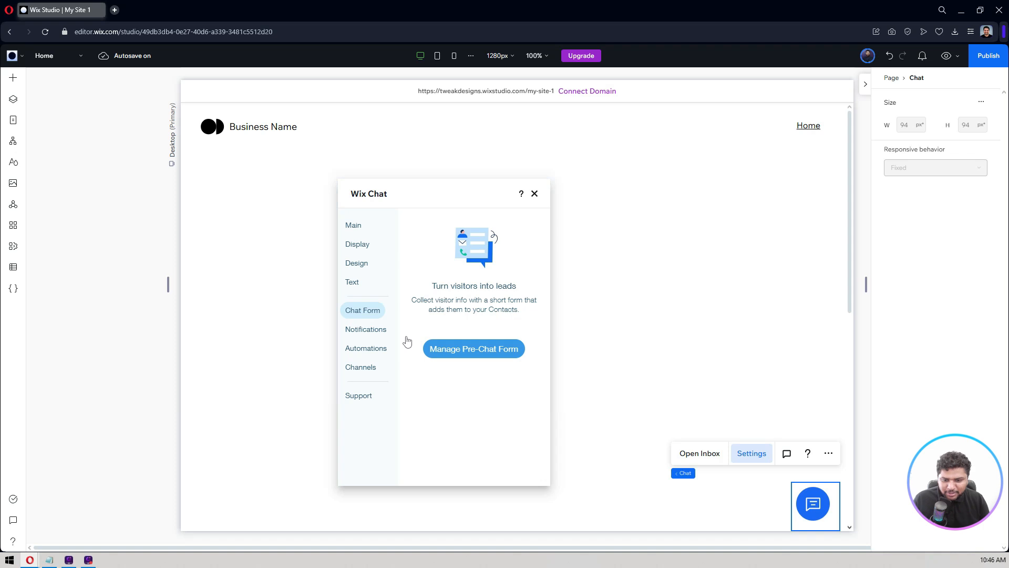
pyautogui.click(366, 348)
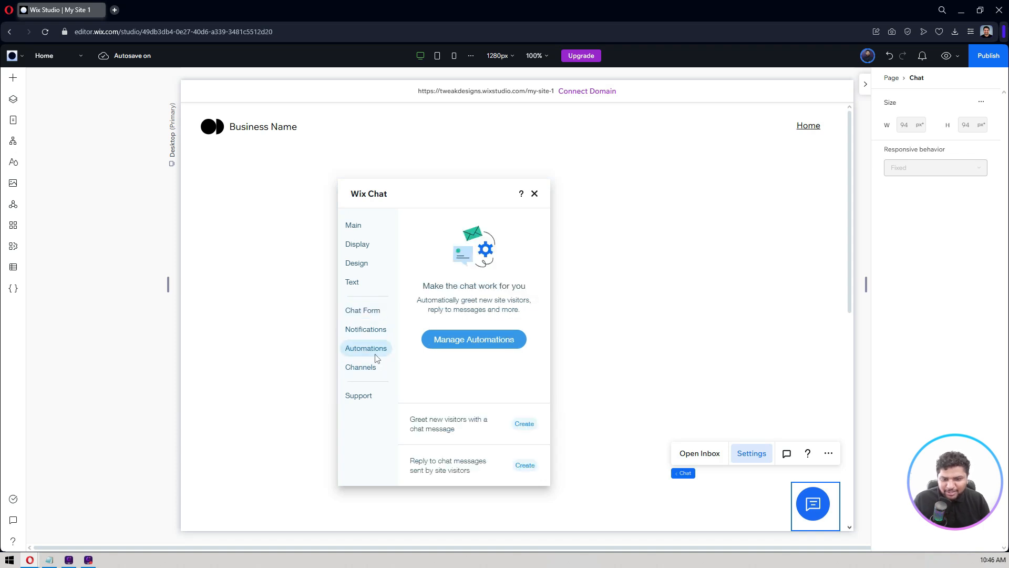
pyautogui.click(473, 339)
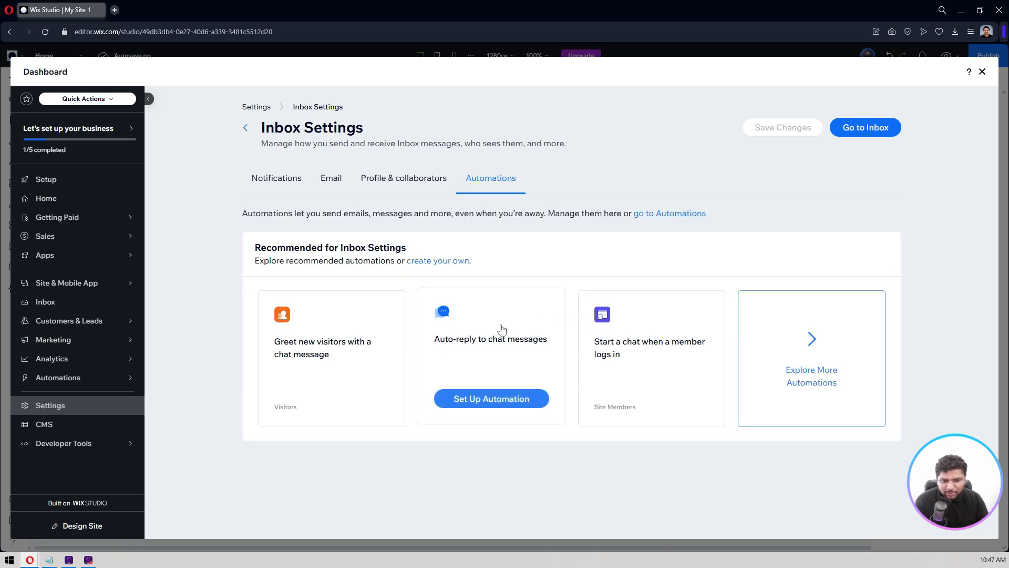
pyautogui.moveTo(343, 375)
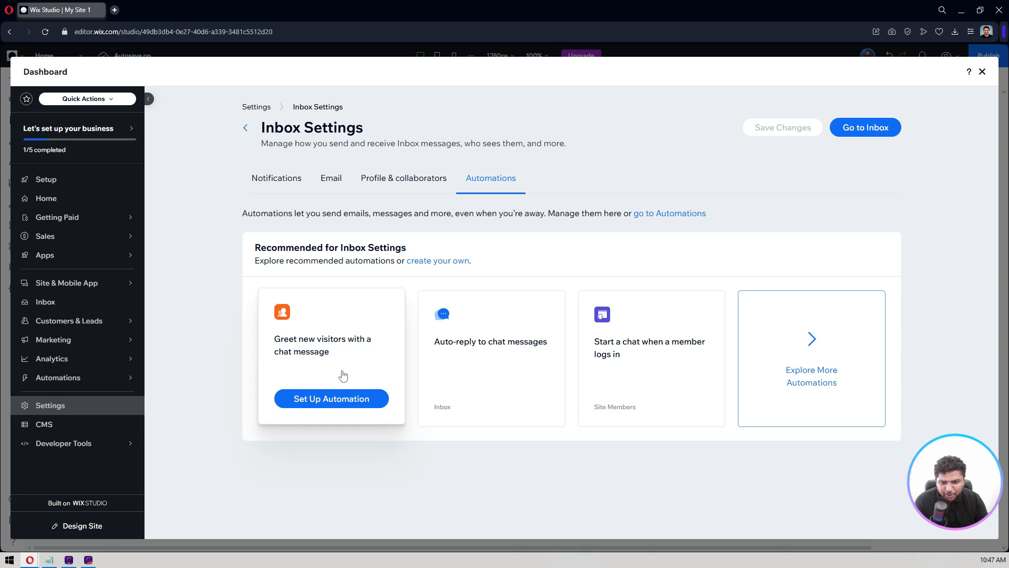
pyautogui.moveTo(520, 364)
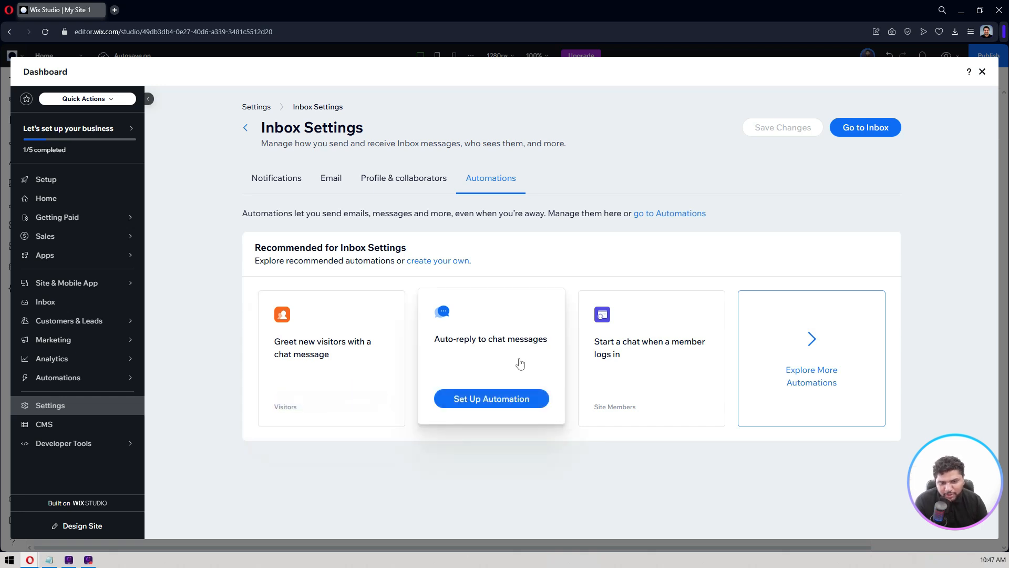
pyautogui.moveTo(650, 358)
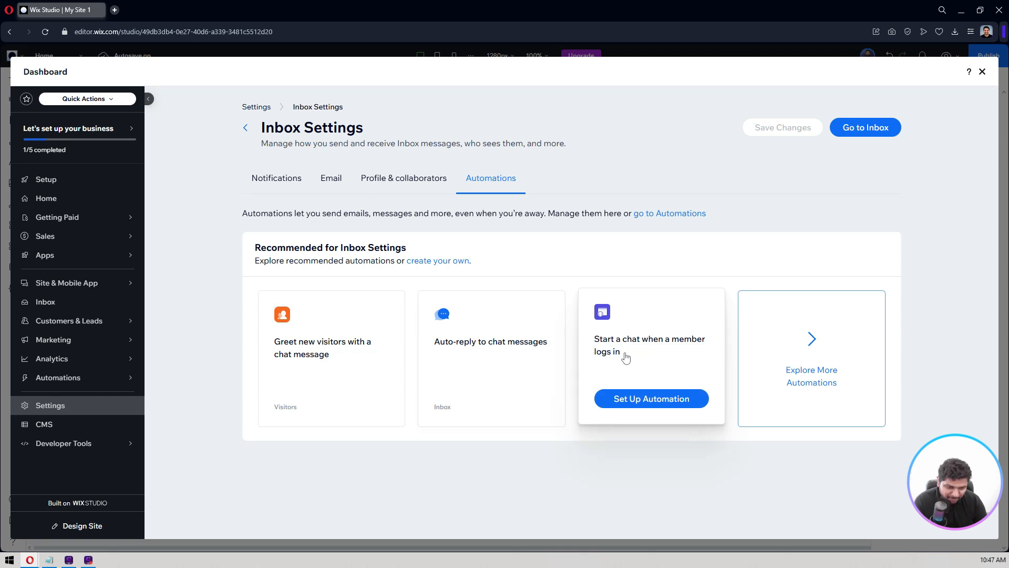
pyautogui.moveTo(703, 385)
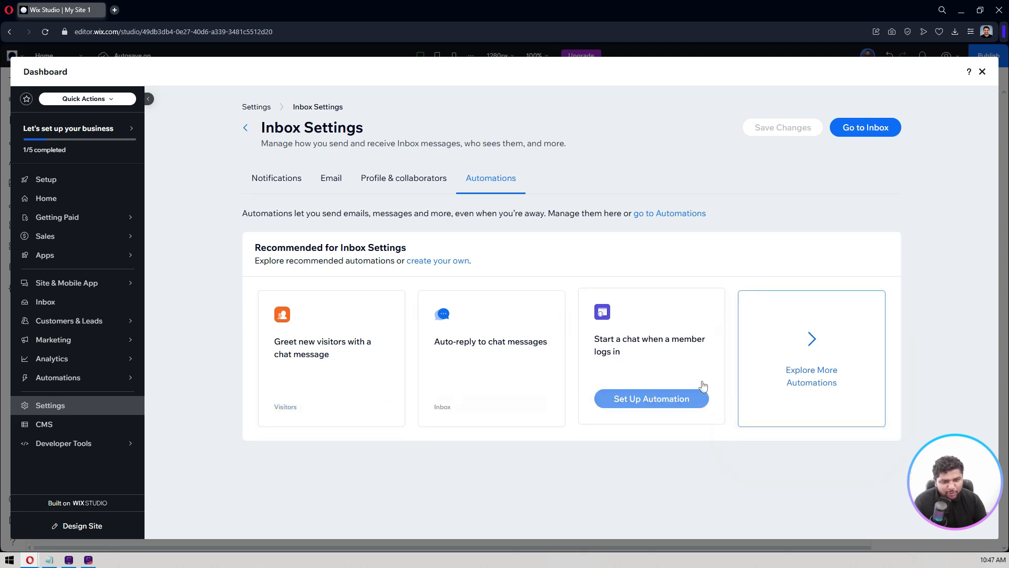
# Close the Inbox Settings dashboard after reviewing the recommended chat automations.
pyautogui.click(981, 72)
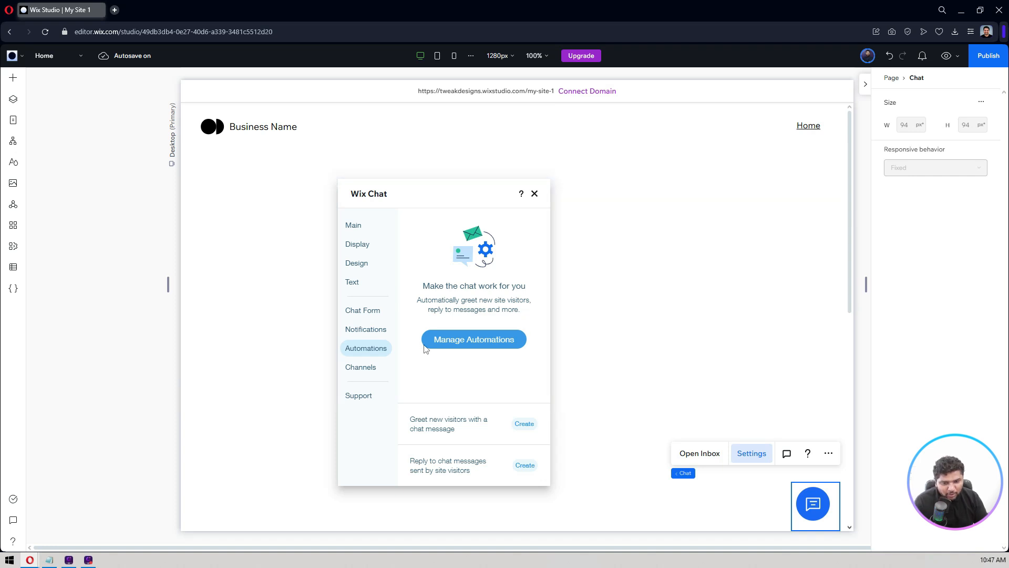
pyautogui.moveTo(410, 336)
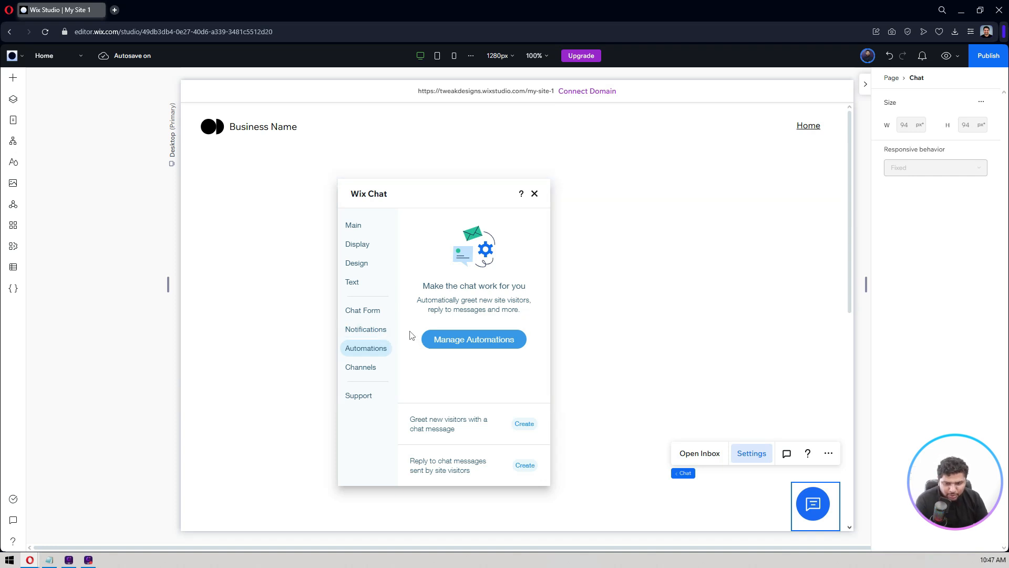
pyautogui.moveTo(534, 194)
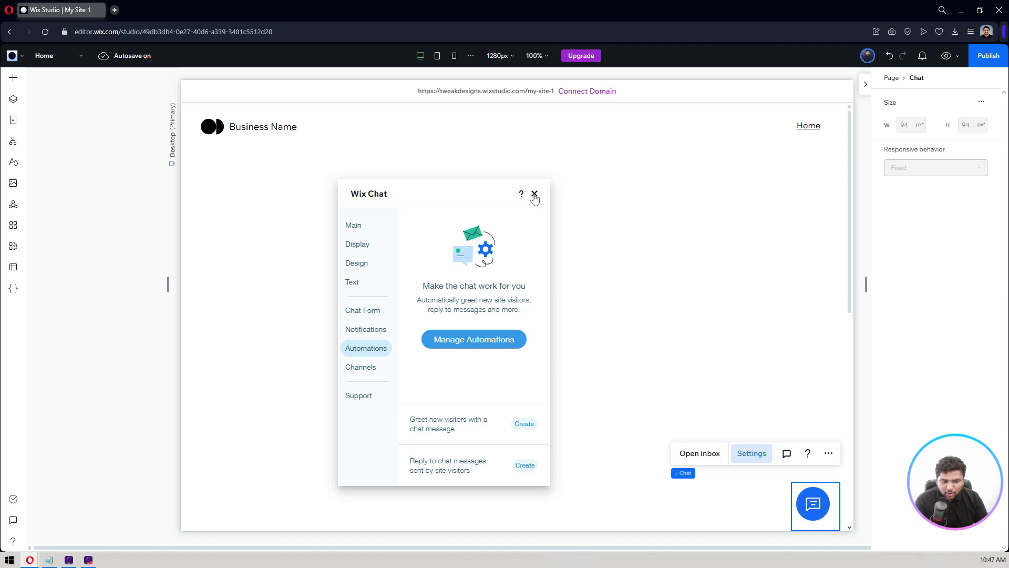
# Close the Wix Chat settings panel and reopen it on the Main page from the widget's Settings.
pyautogui.click(534, 194)
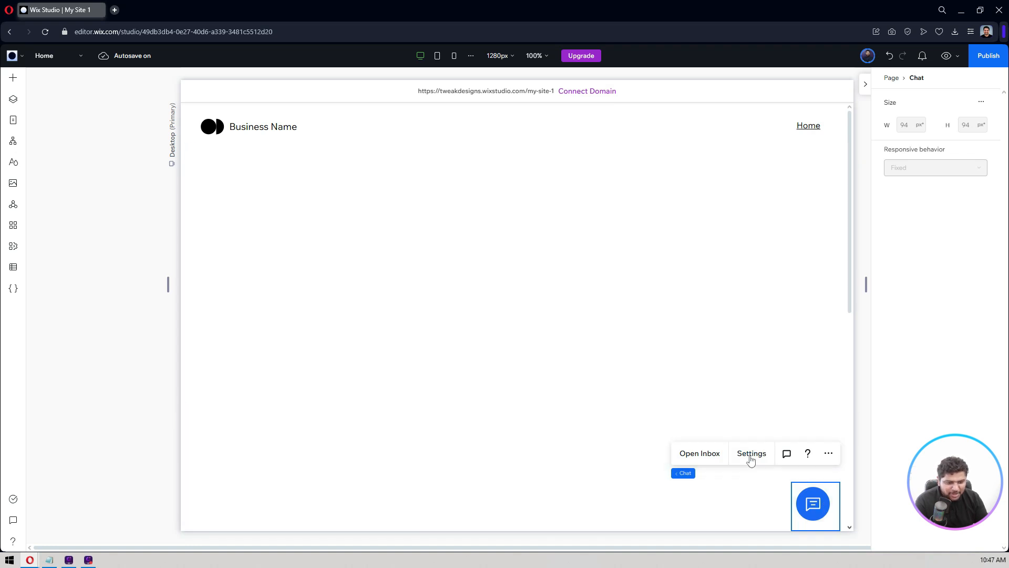
pyautogui.click(751, 453)
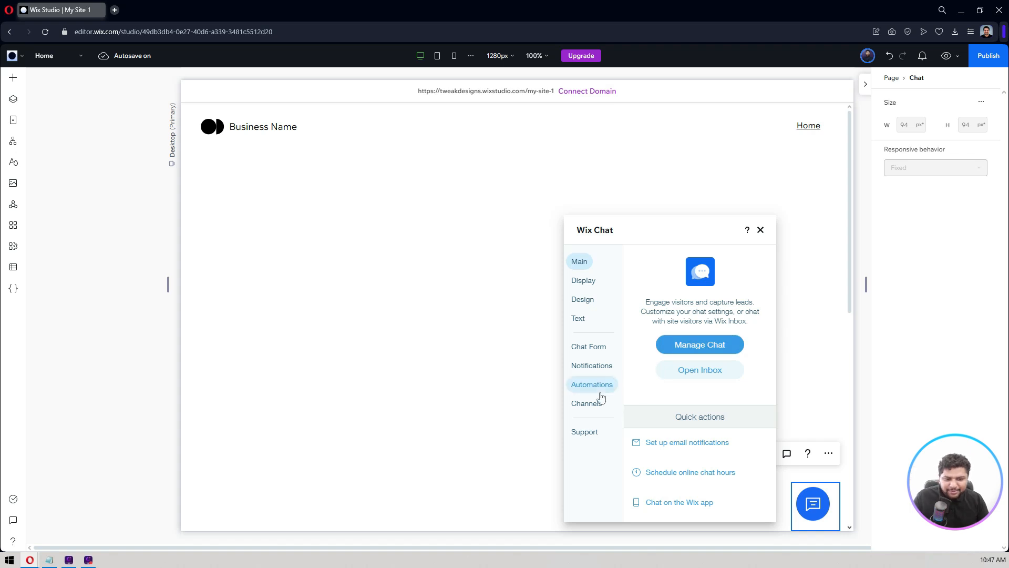
pyautogui.moveTo(631, 359)
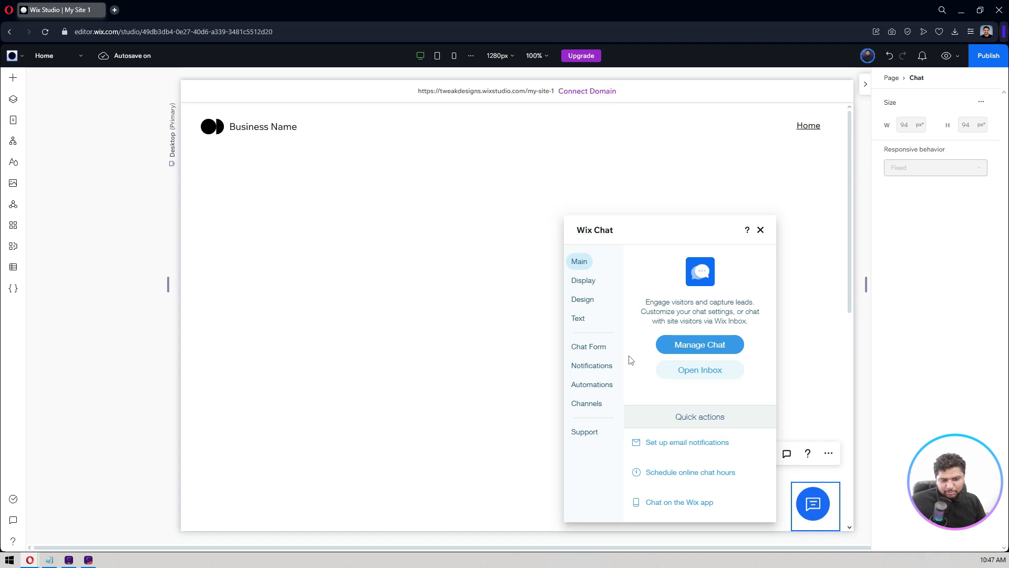
pyautogui.moveTo(738, 278)
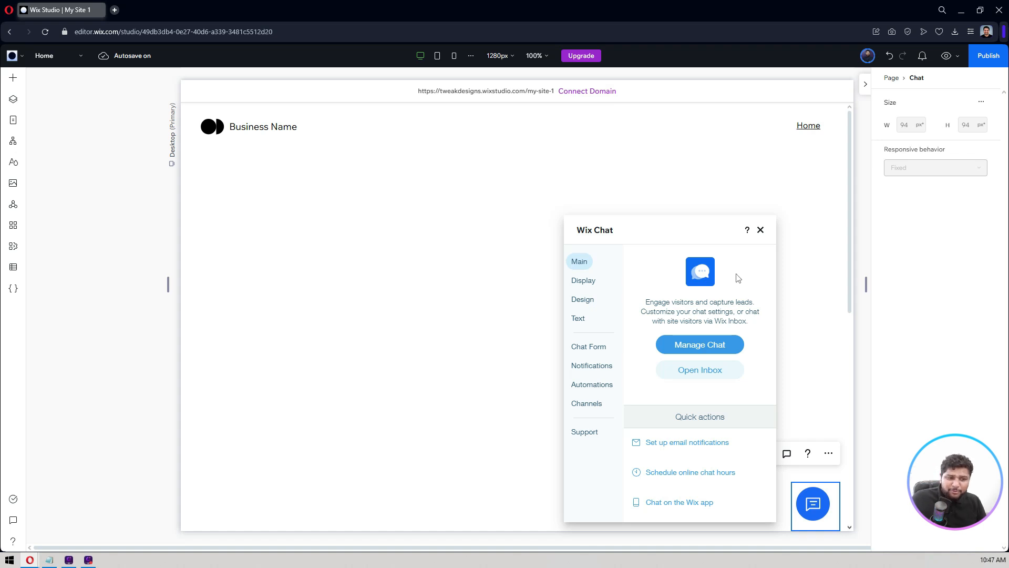
pyautogui.click(760, 230)
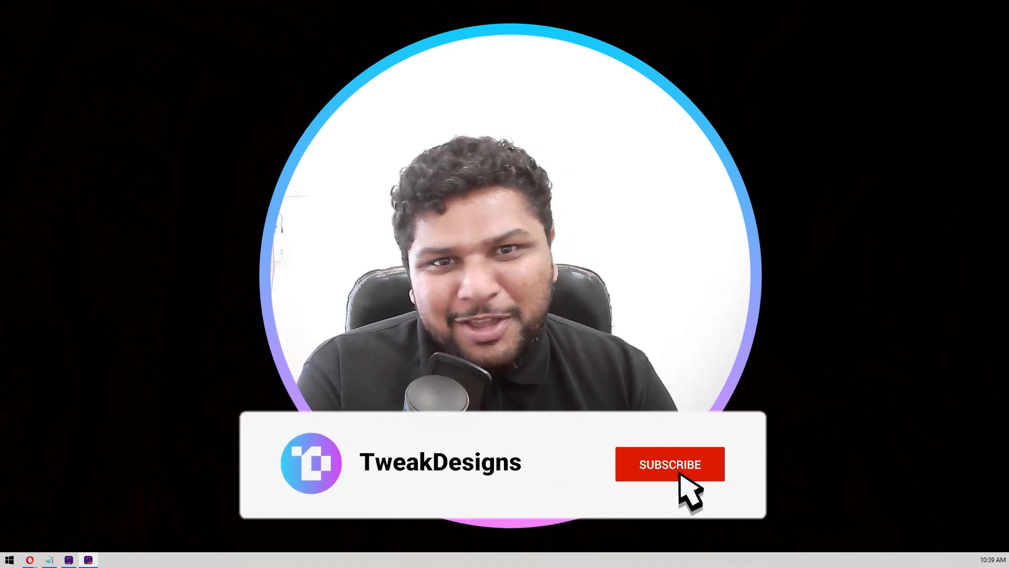
pyautogui.click(669, 464)
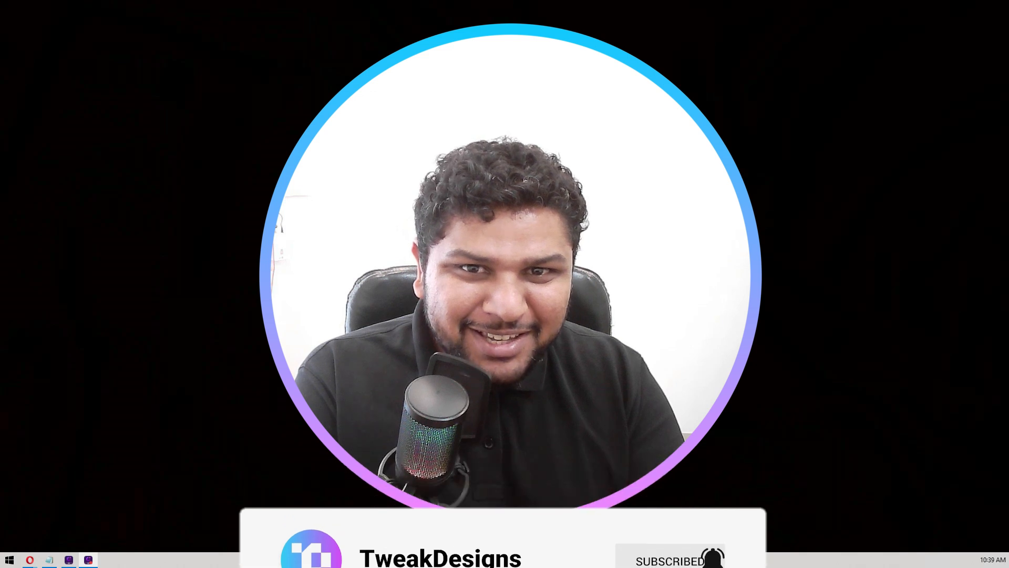